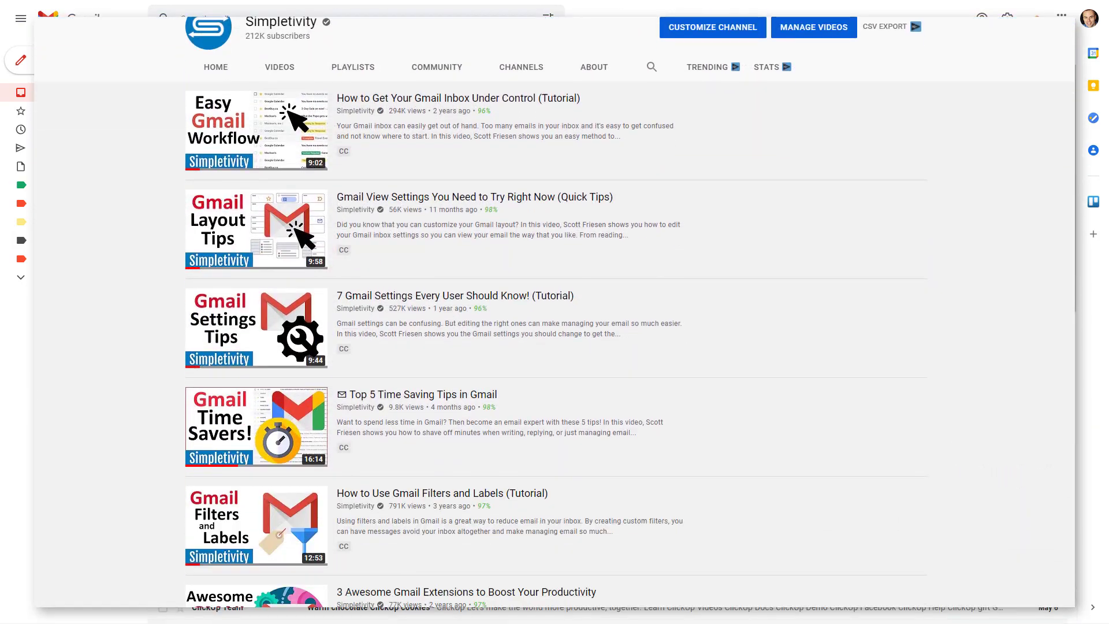
# Scroll down to the pricing table of Basic, Standard and Professional plans at 10% off
pyautogui.scroll(-3)
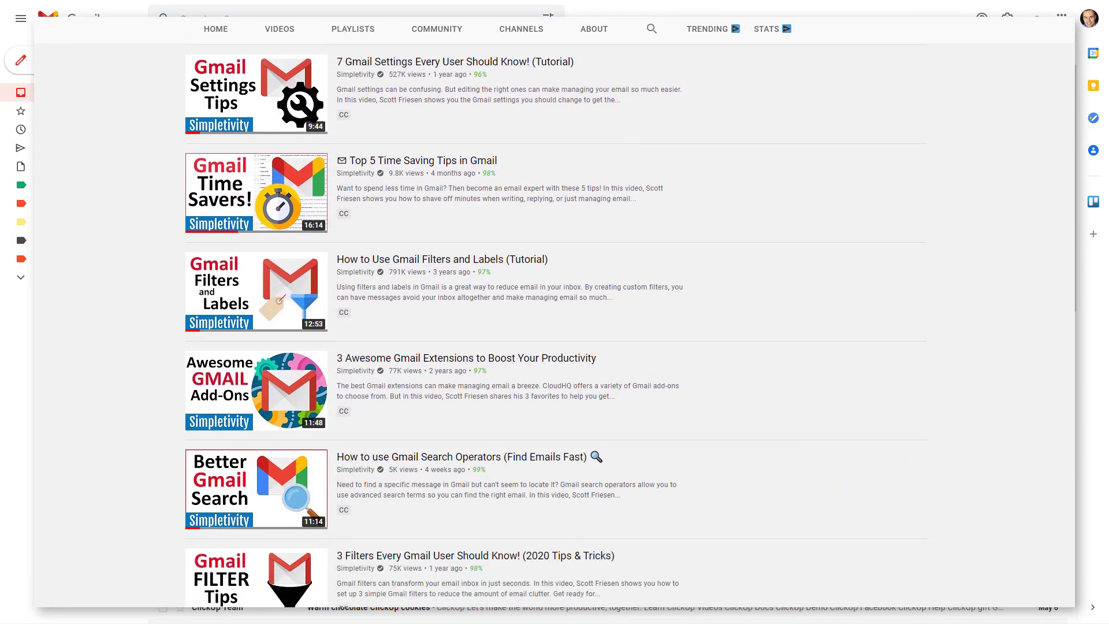
pyautogui.scroll(-3)
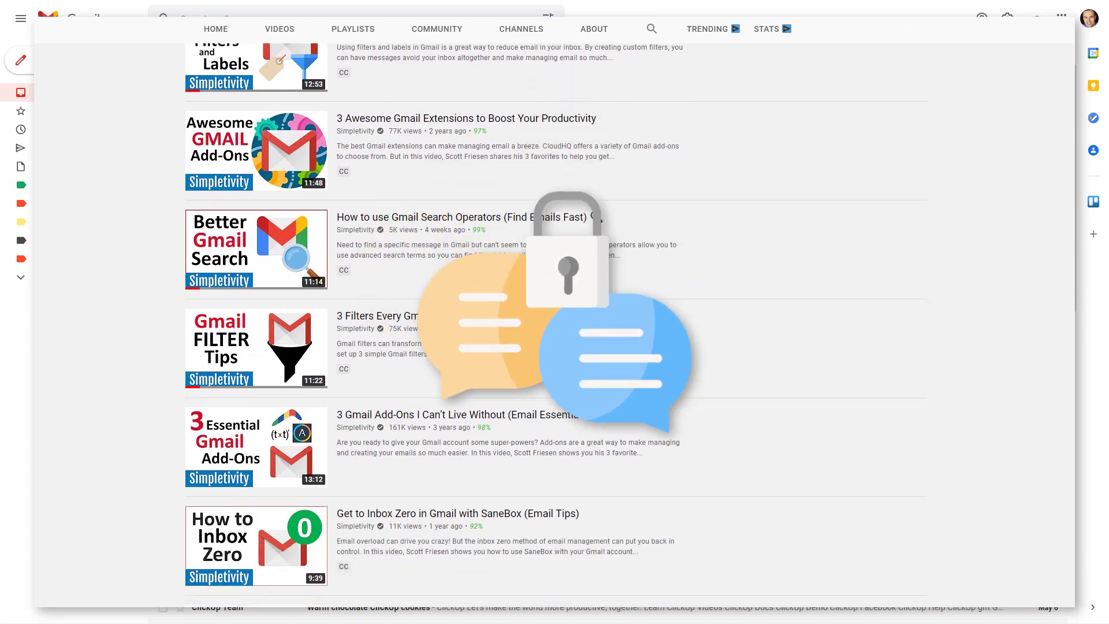
pyautogui.scroll(-3)
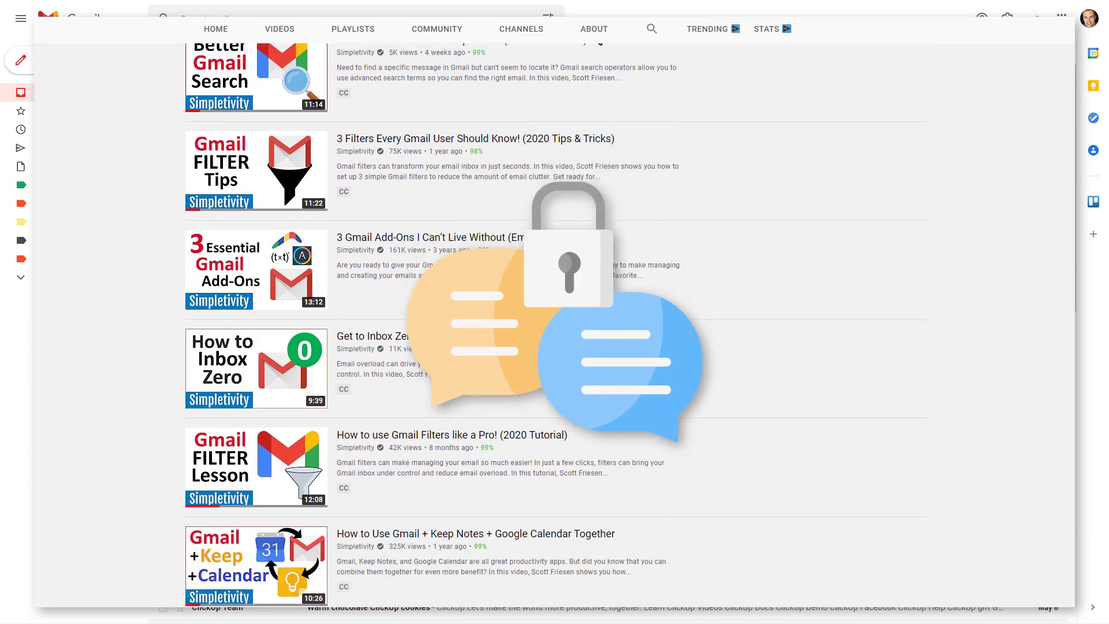
pyautogui.scroll(-3)
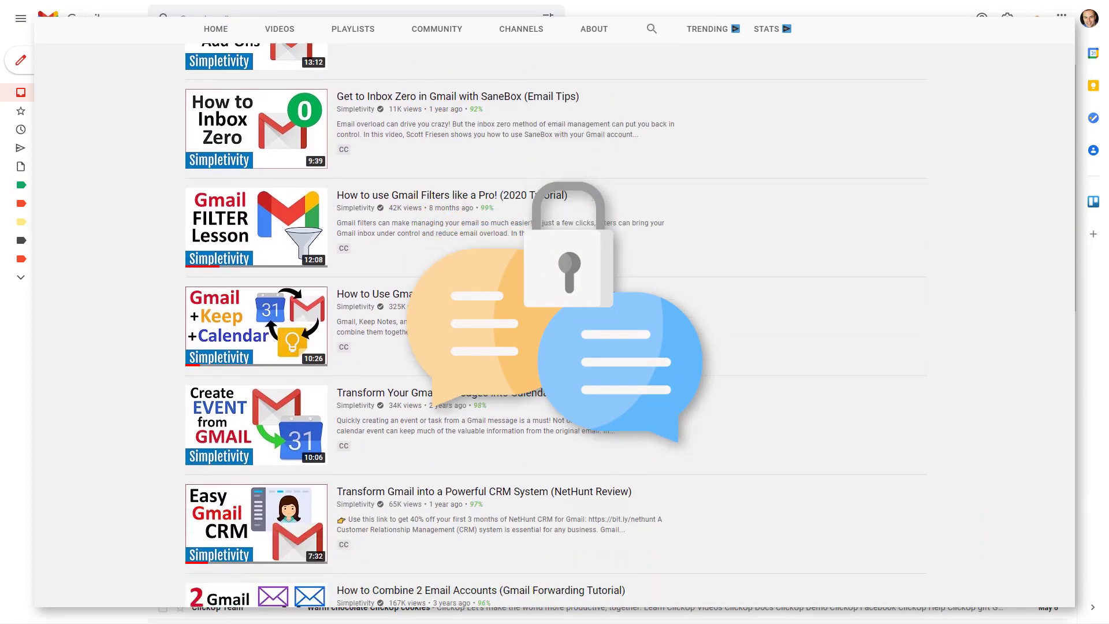
pyautogui.scroll(-3)
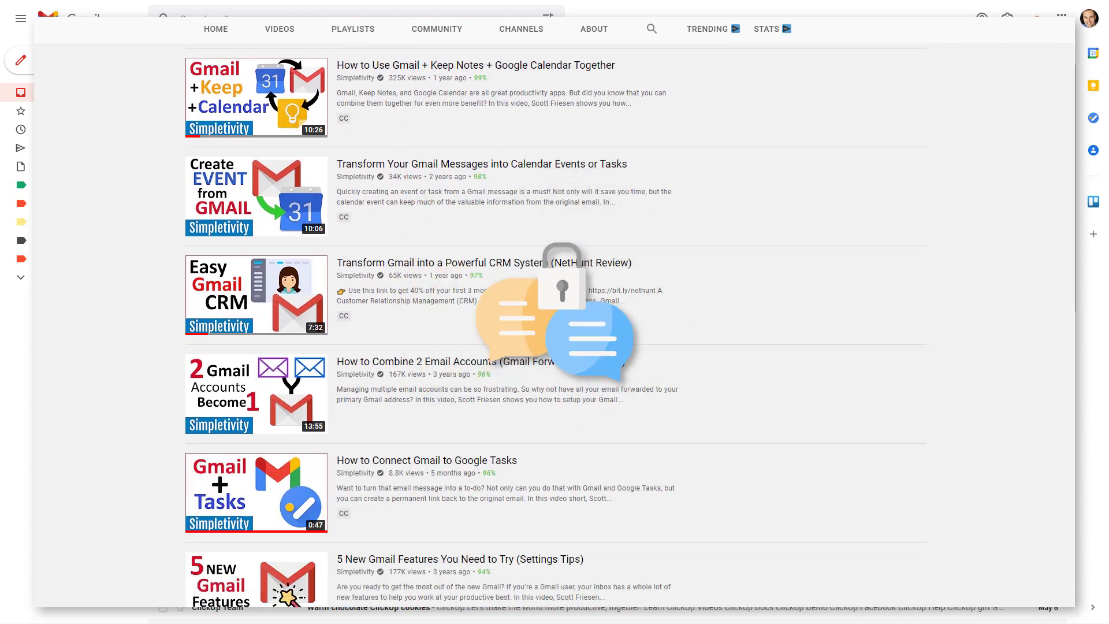
pyautogui.scroll(-3)
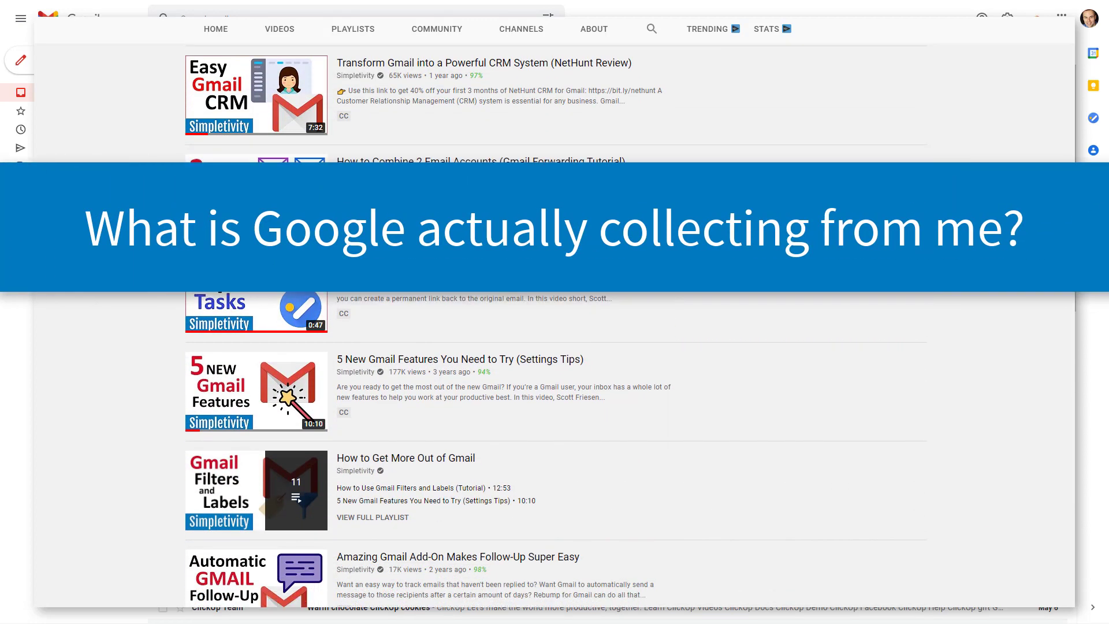
pyautogui.scroll(-3)
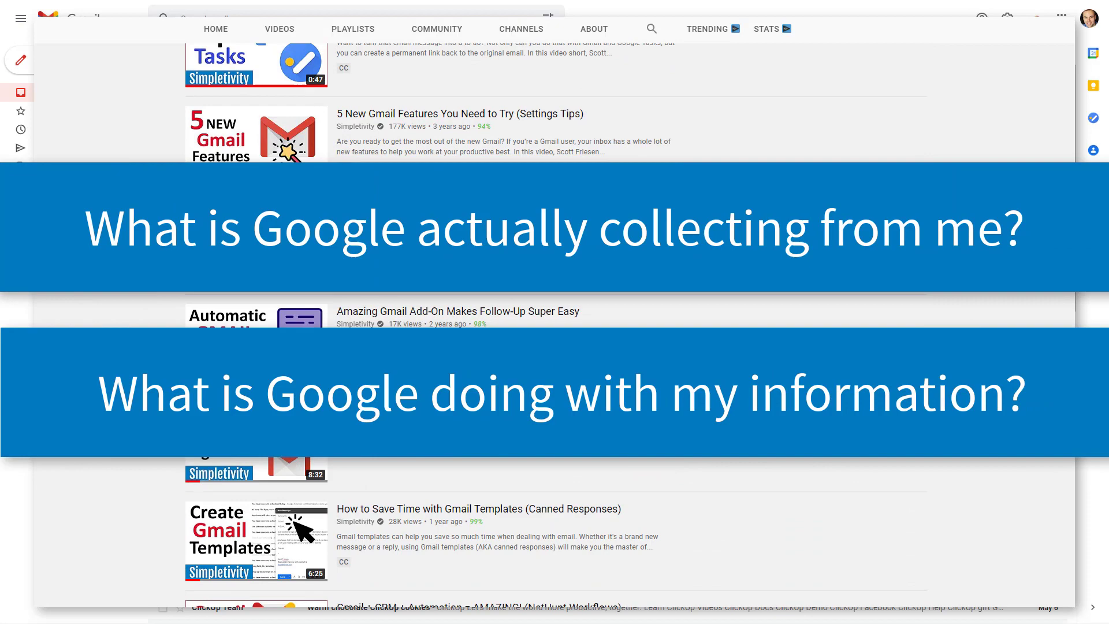
pyautogui.scroll(-3)
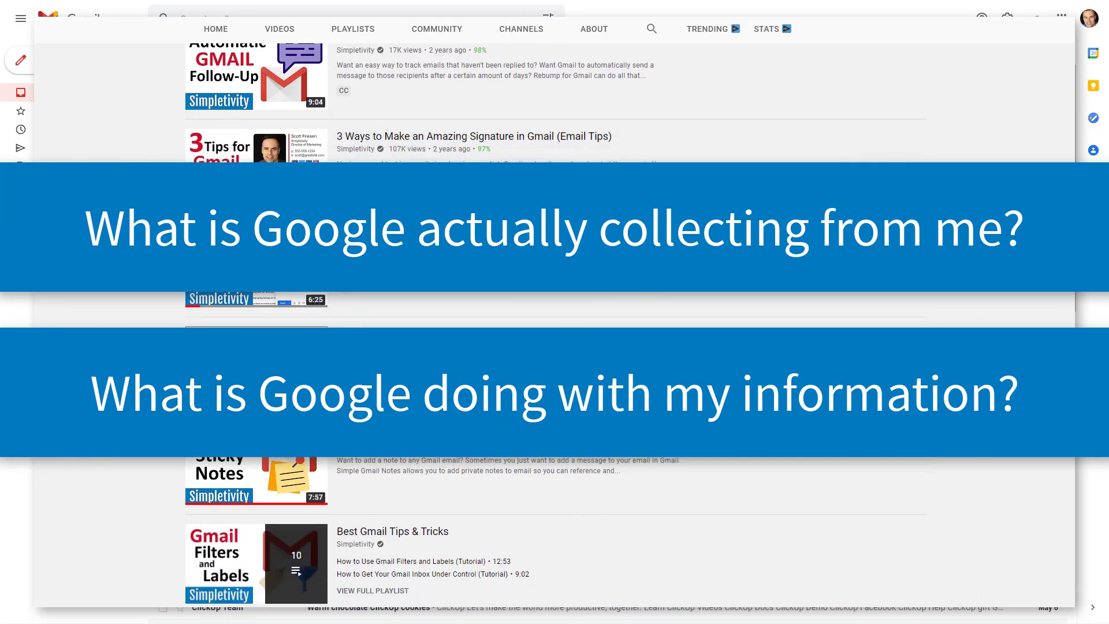
pyautogui.scroll(-3)
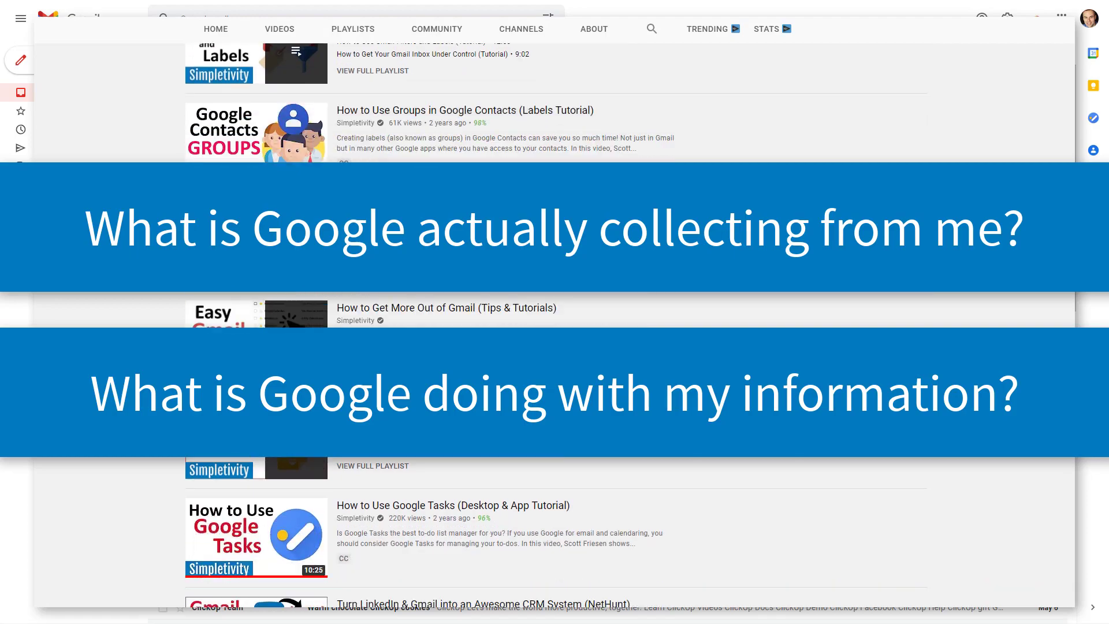
pyautogui.scroll(-3)
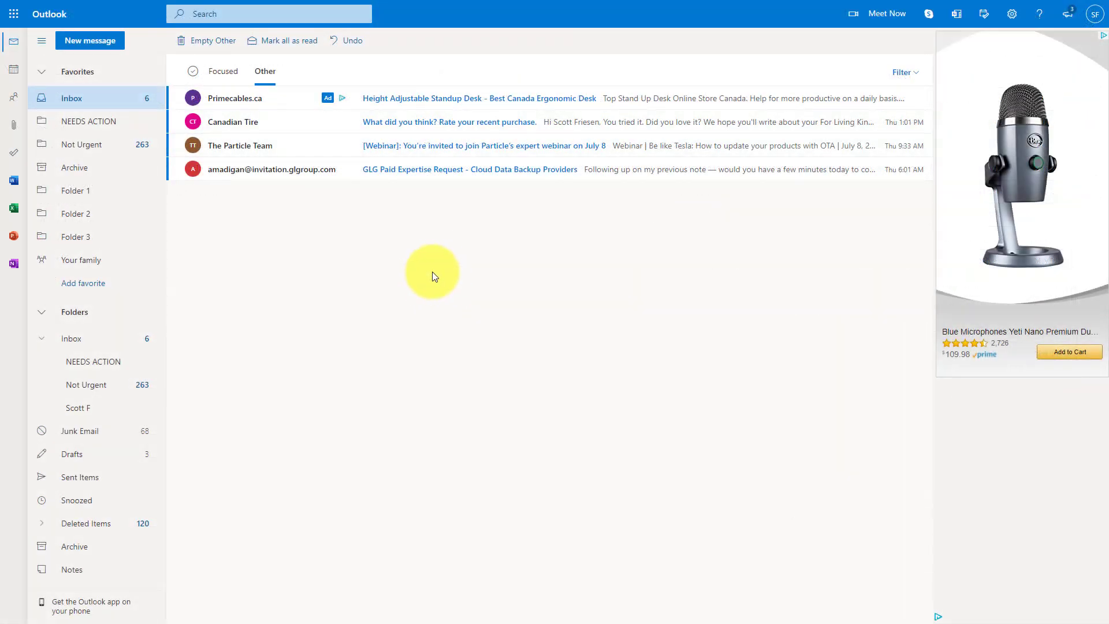
pyautogui.moveTo(506, 293)
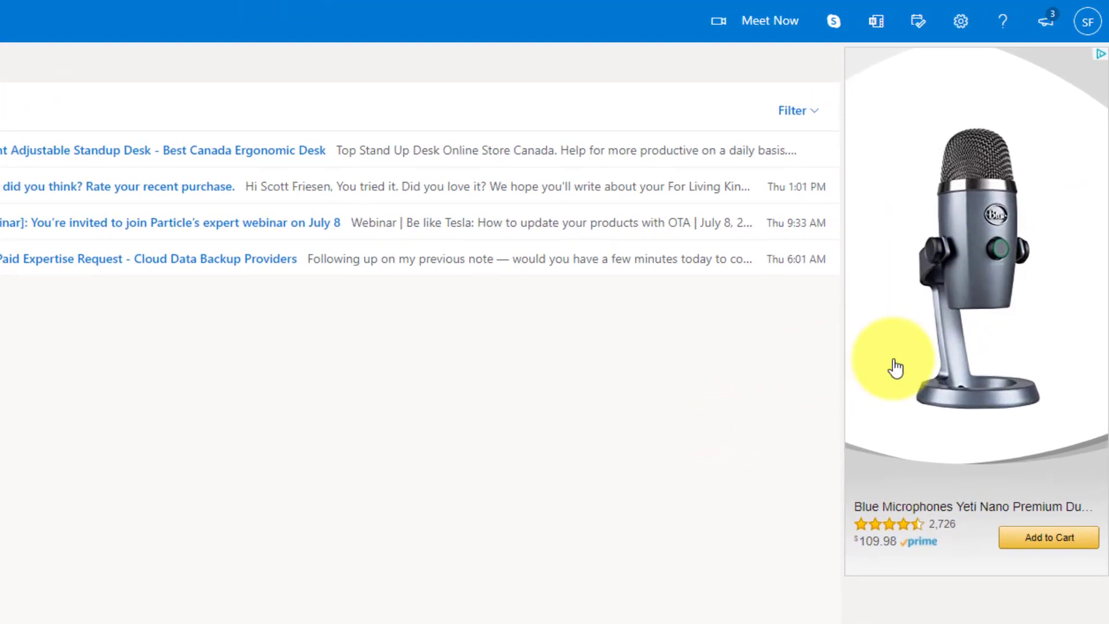
pyautogui.moveTo(974, 300)
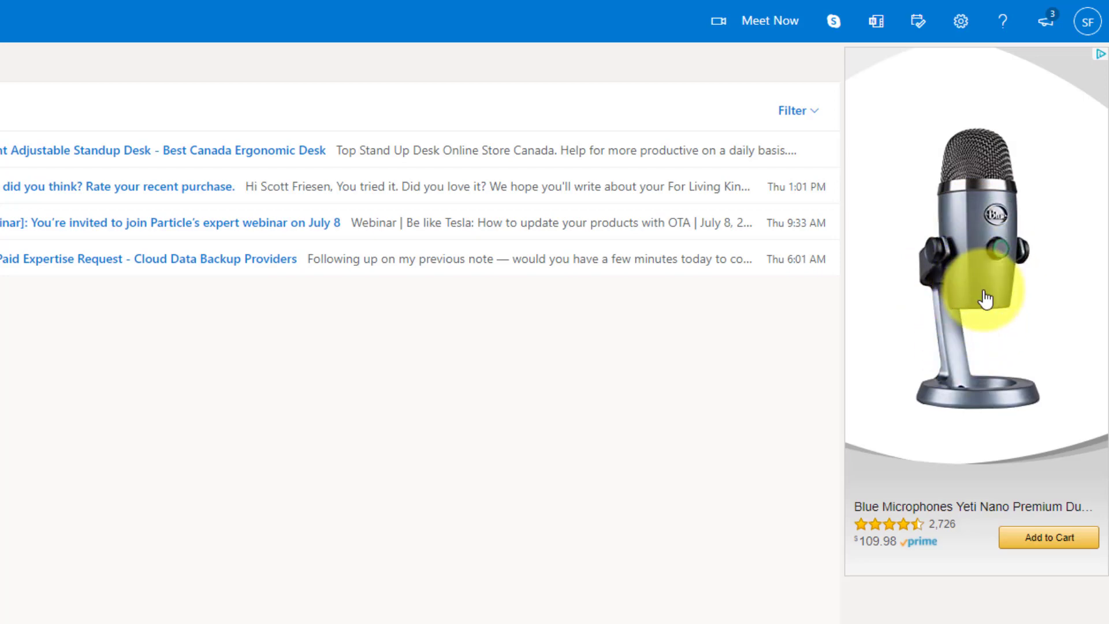
pyautogui.moveTo(986, 276)
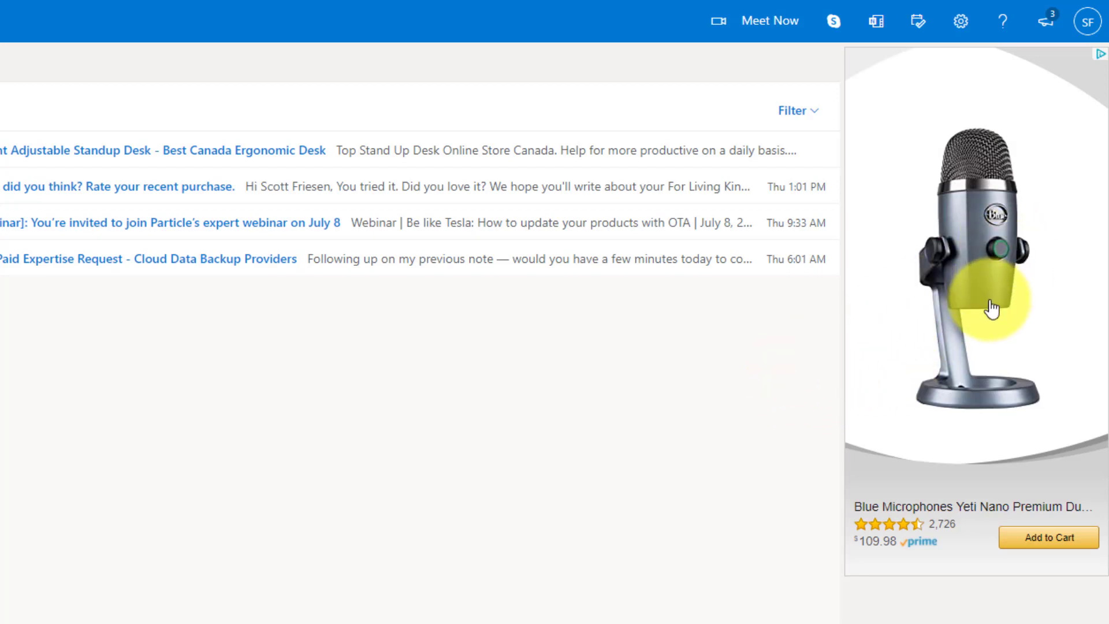
pyautogui.moveTo(747, 400)
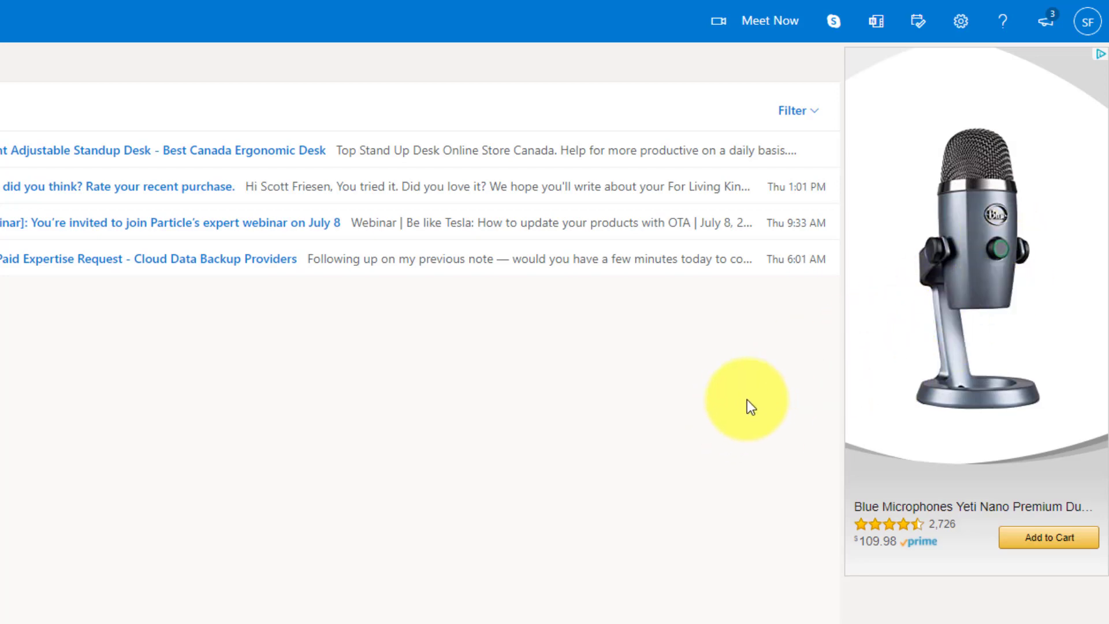
pyautogui.moveTo(493, 386)
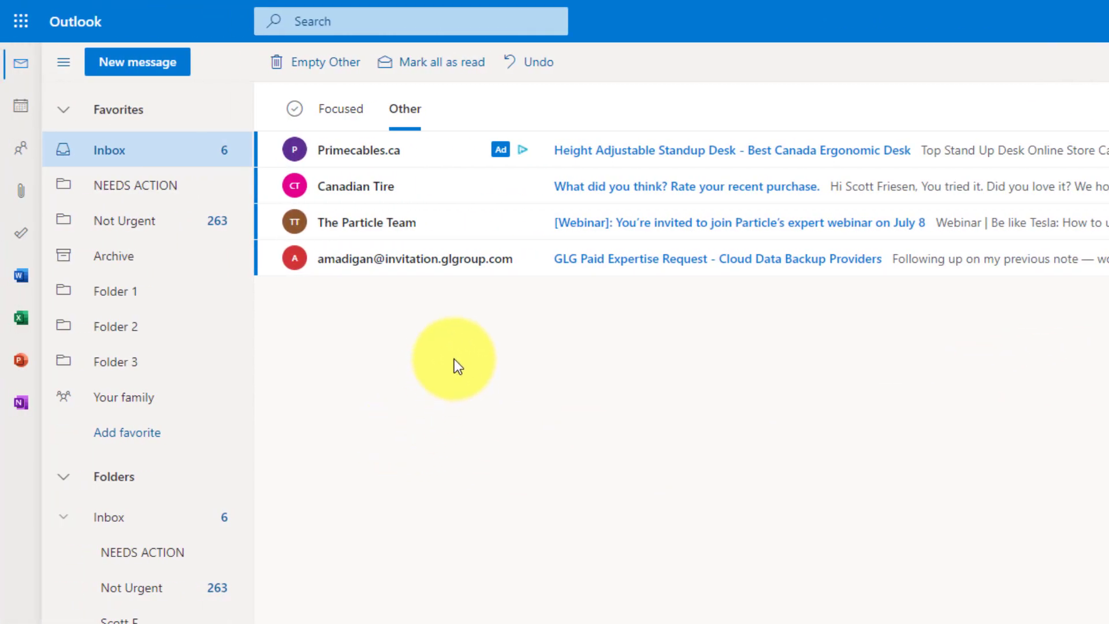
pyautogui.moveTo(387, 370)
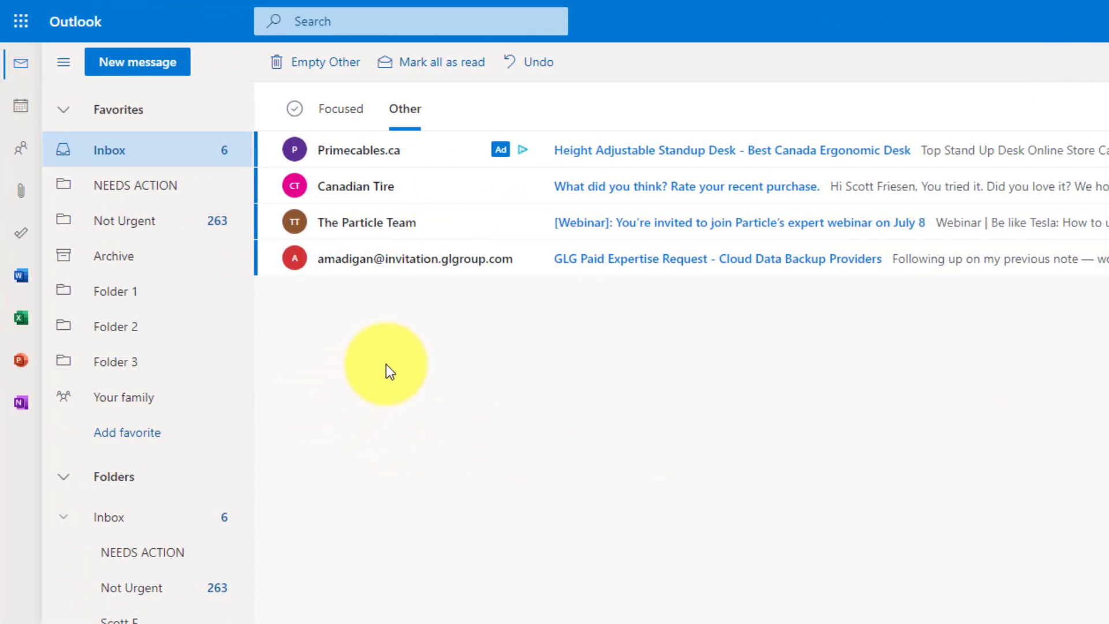
pyautogui.moveTo(378, 397)
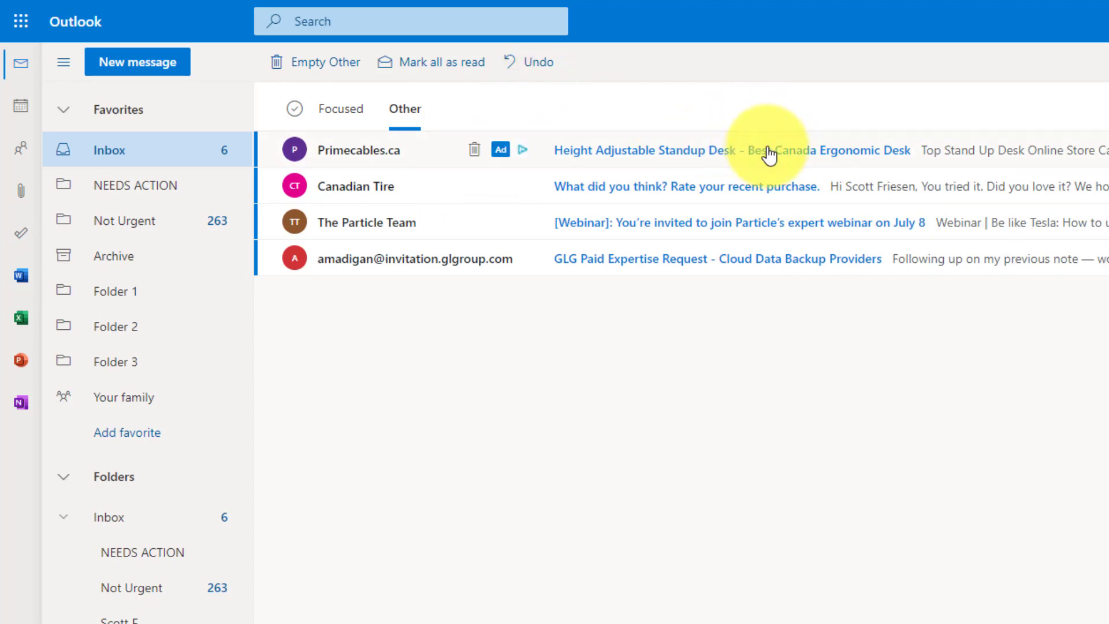
pyautogui.moveTo(453, 225)
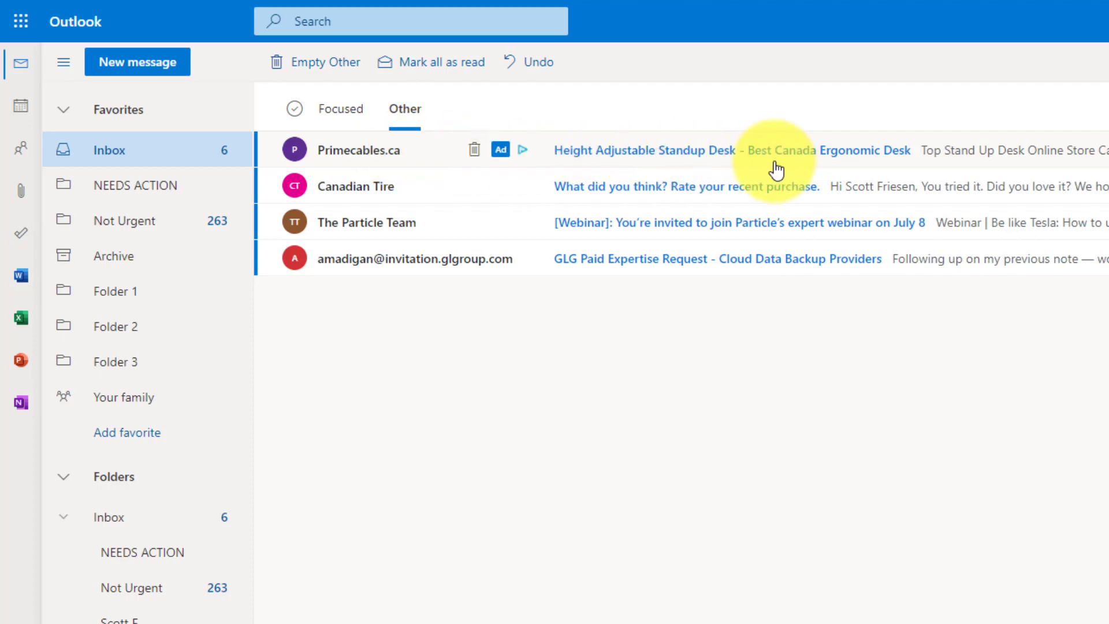
pyautogui.moveTo(903, 170)
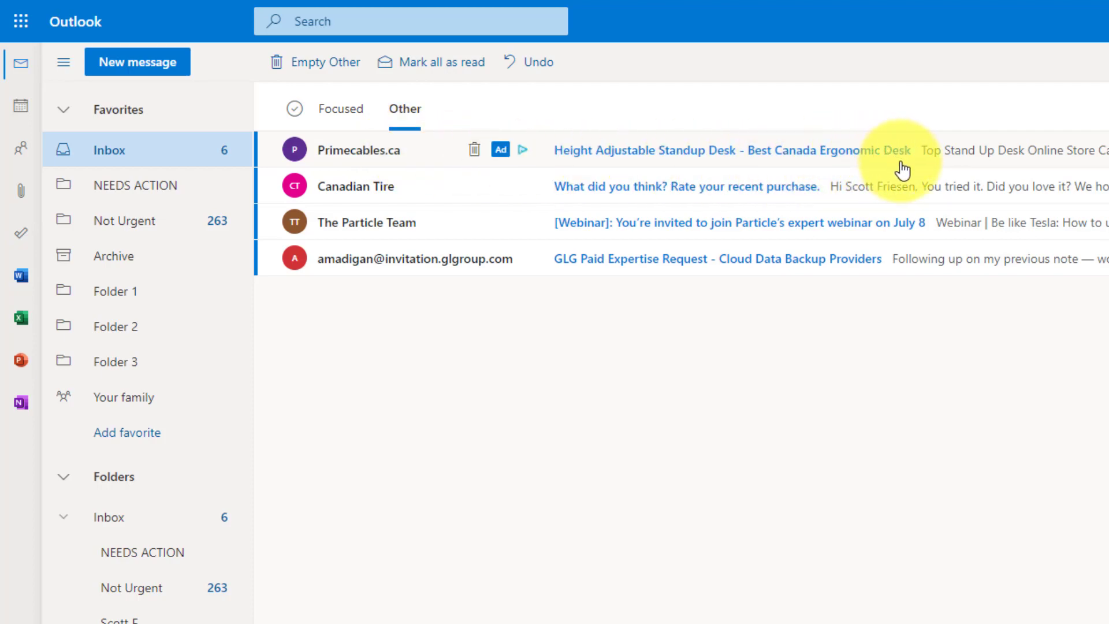
pyautogui.moveTo(633, 357)
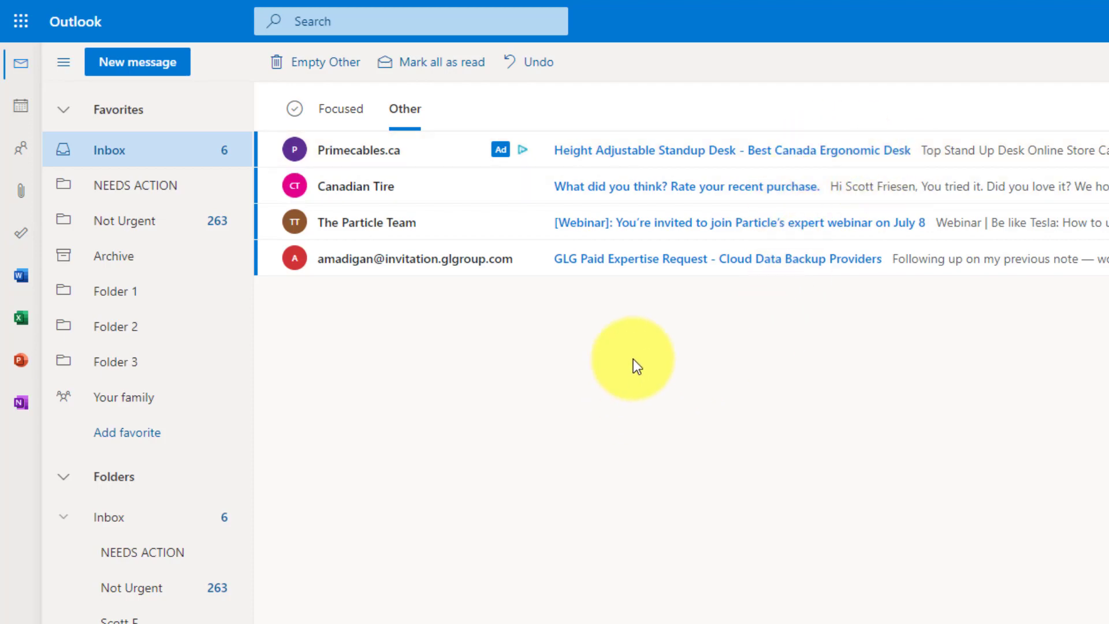
pyautogui.moveTo(652, 367)
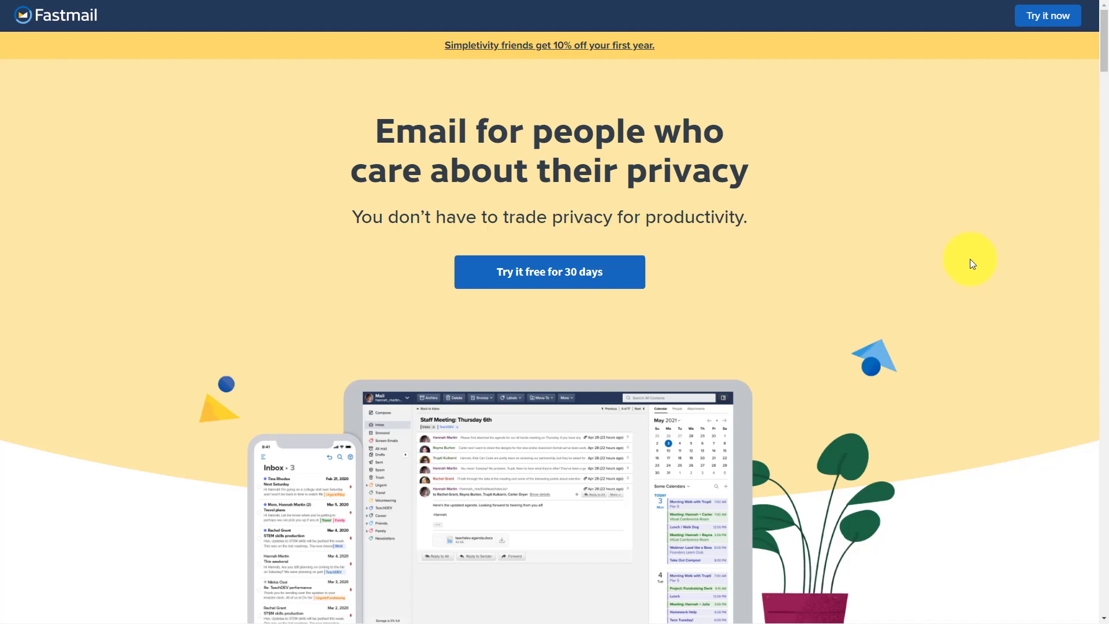
pyautogui.scroll(-3)
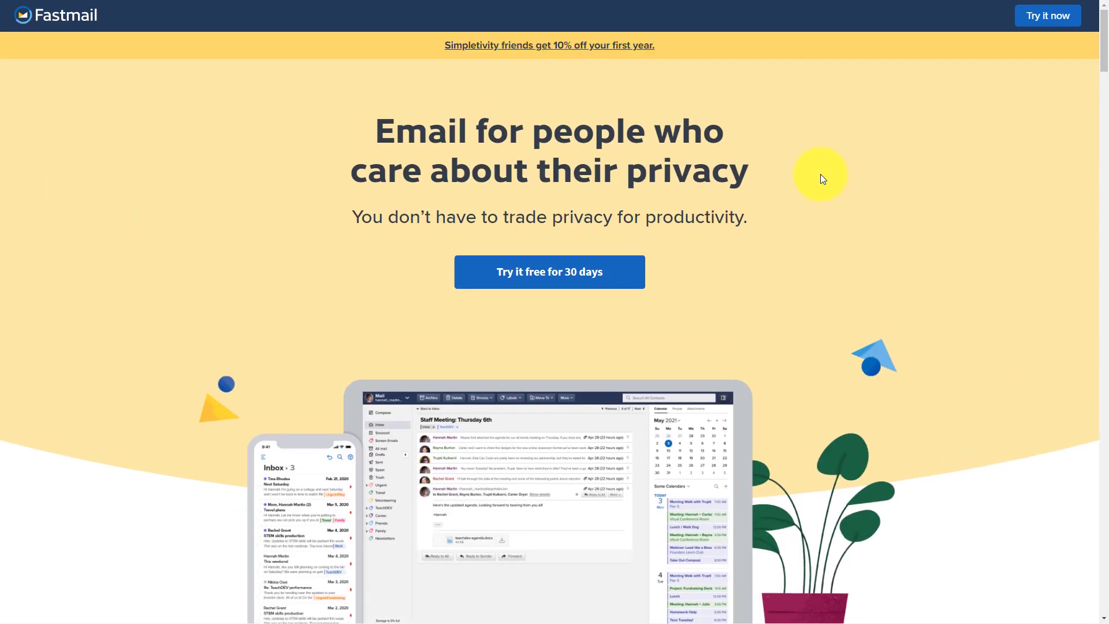
pyautogui.moveTo(831, 175)
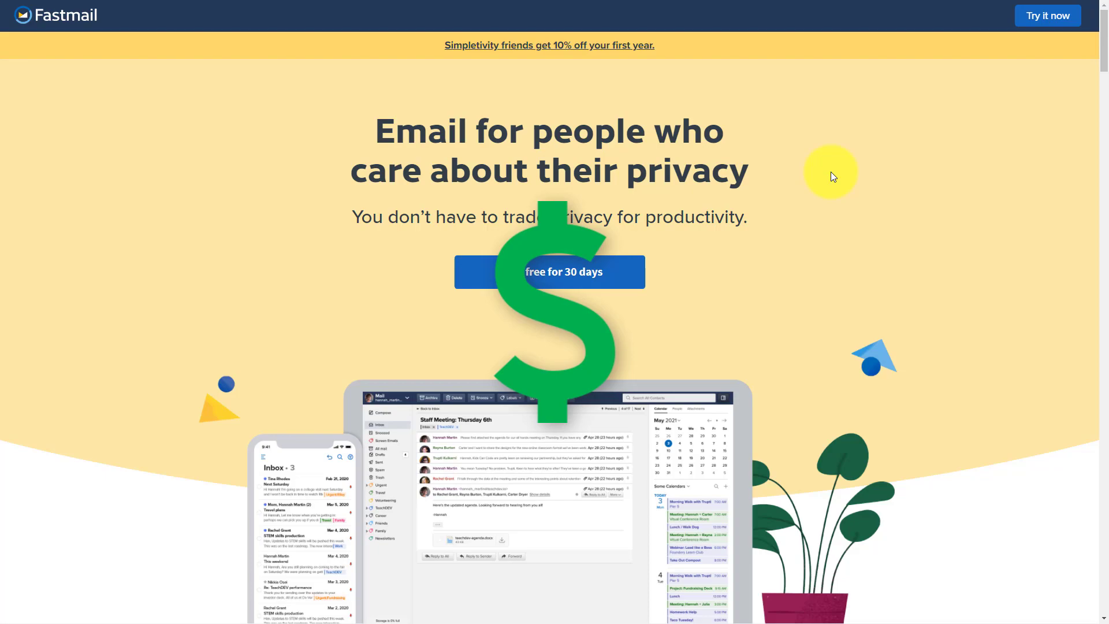
pyautogui.moveTo(544, 77)
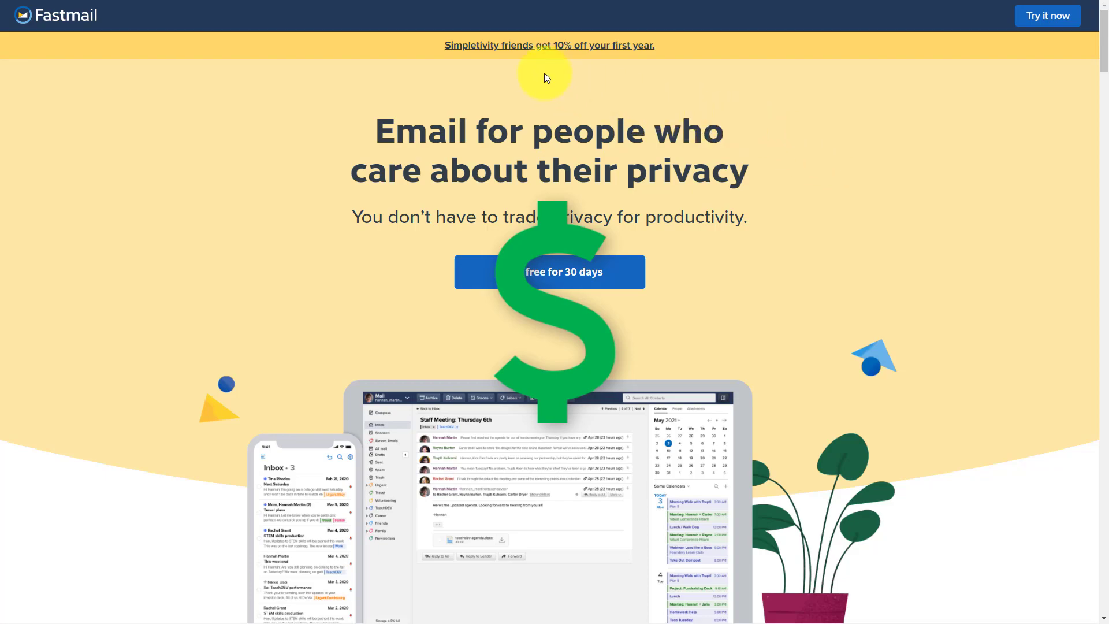
pyautogui.scroll(-3)
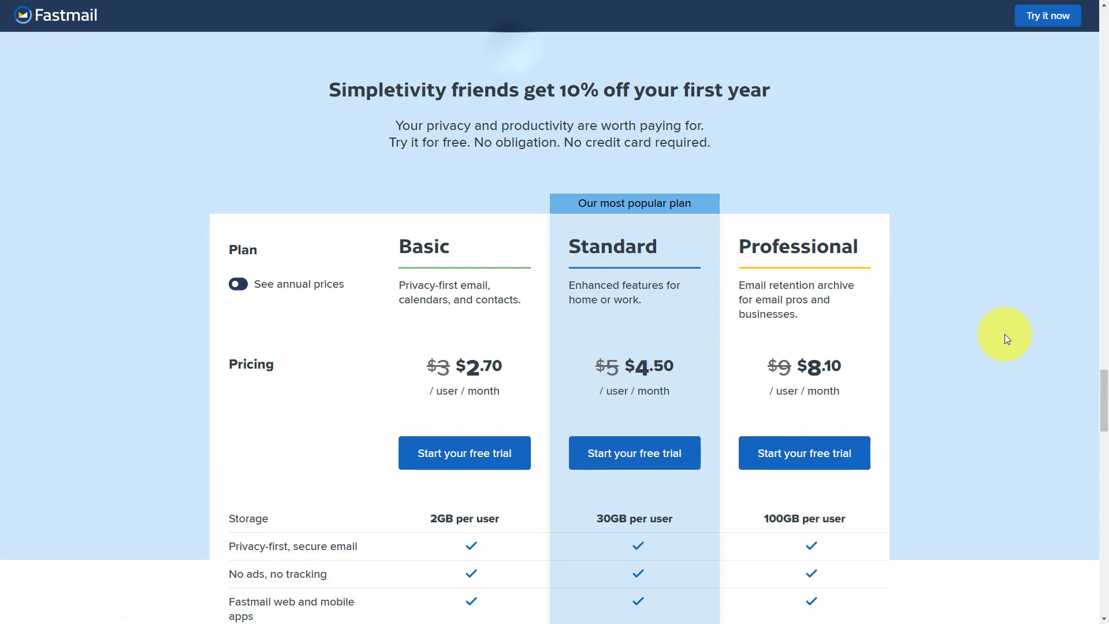
pyautogui.moveTo(529, 396)
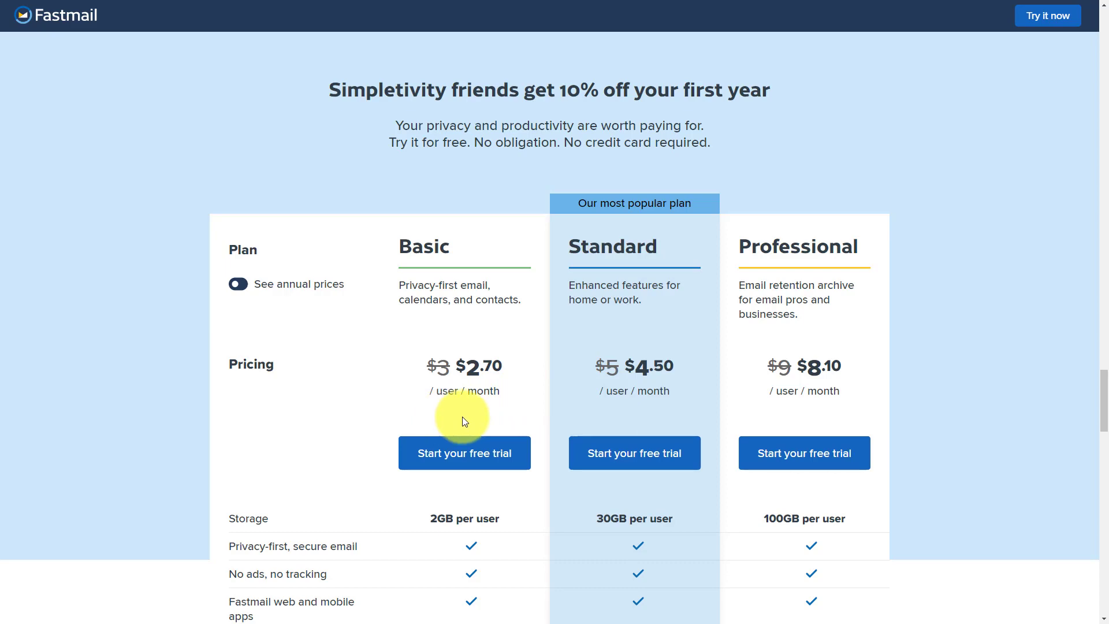
pyautogui.moveTo(481, 117)
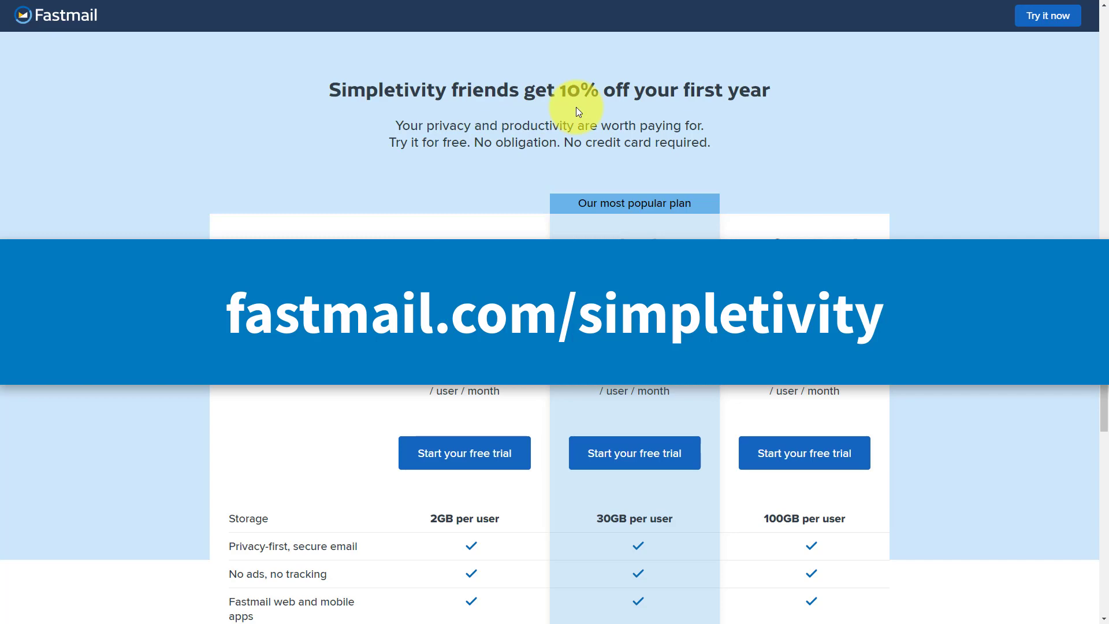
pyautogui.moveTo(769, 119)
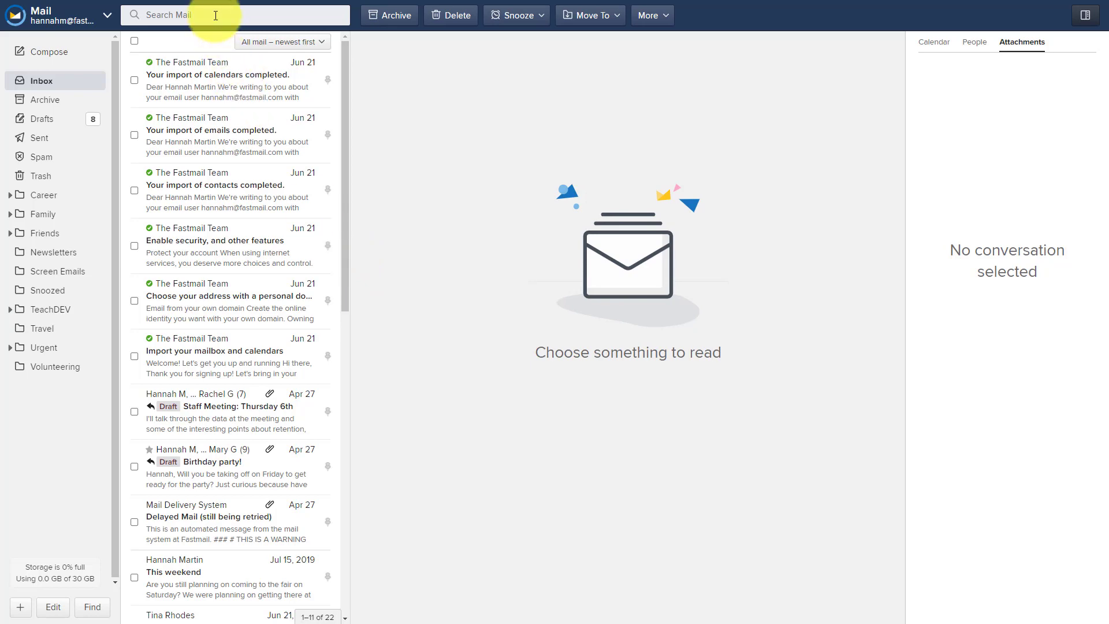
pyautogui.write('meeting')
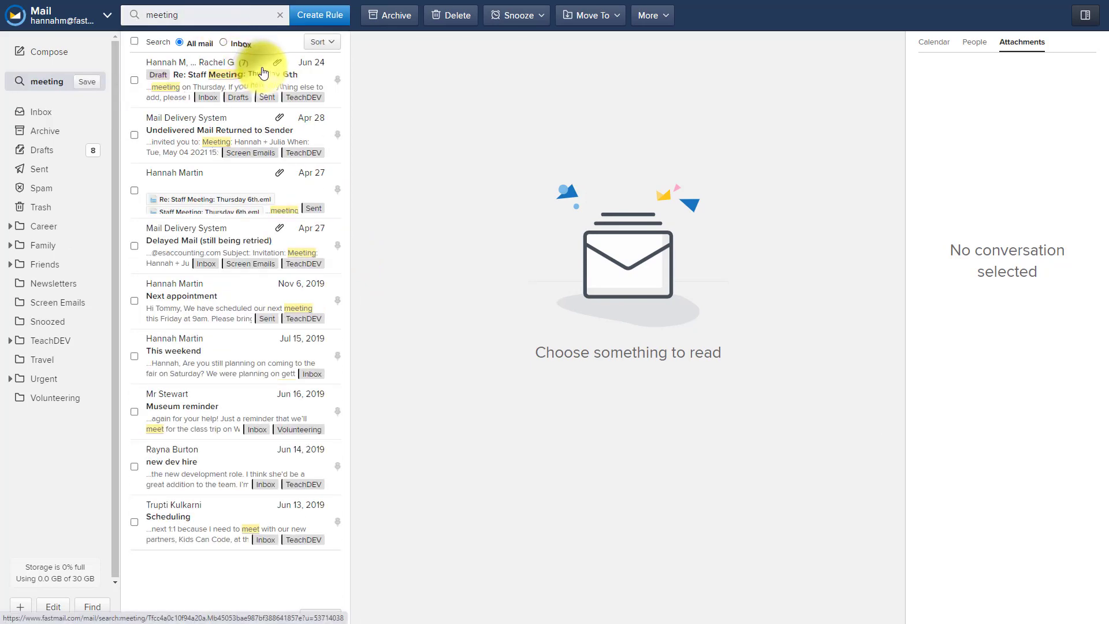
pyautogui.click(212, 79)
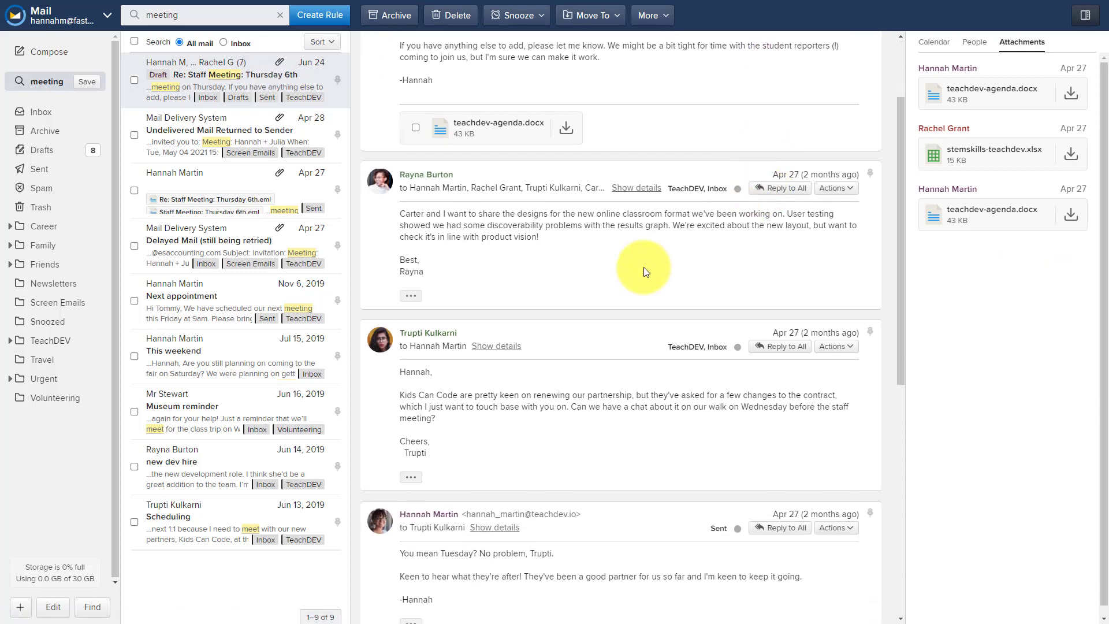
pyautogui.scroll(-3)
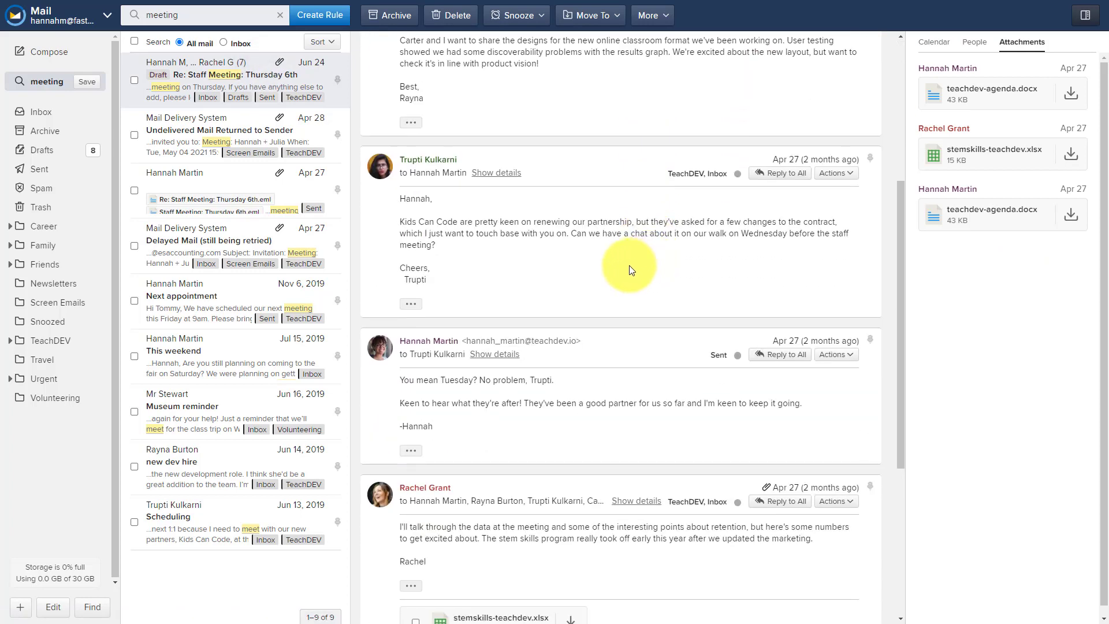
pyautogui.scroll(-3)
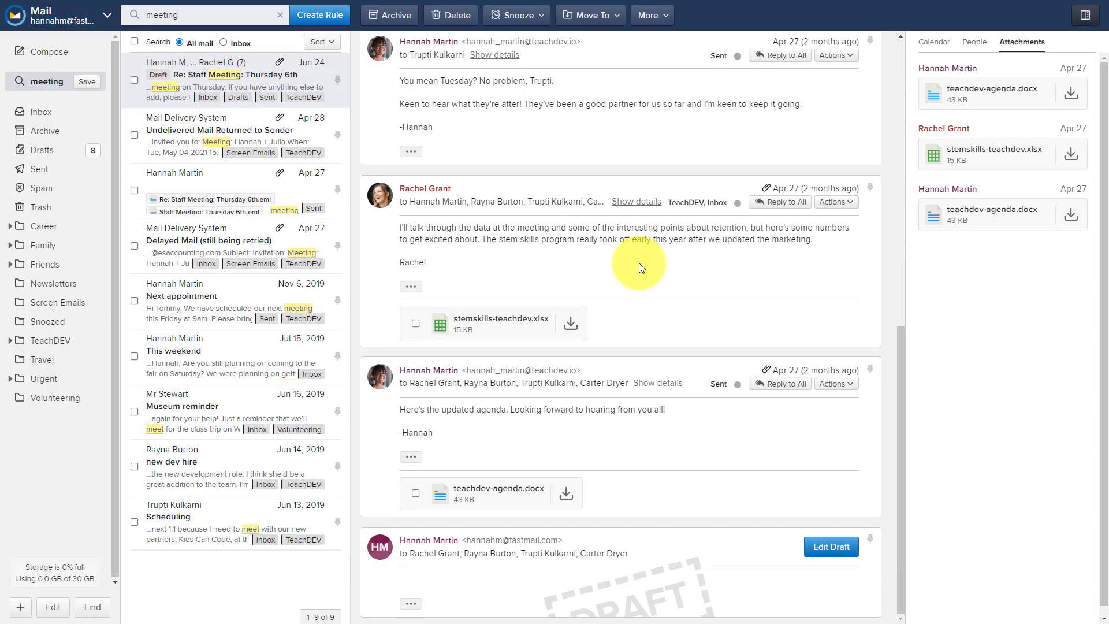
pyautogui.moveTo(500, 318)
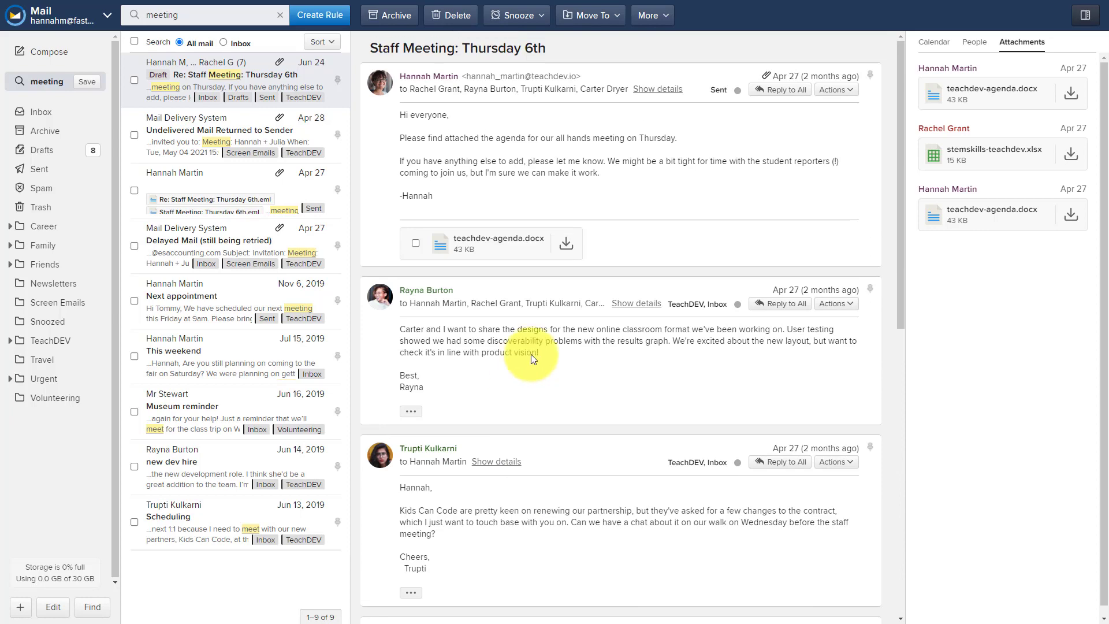
pyautogui.scroll(-3)
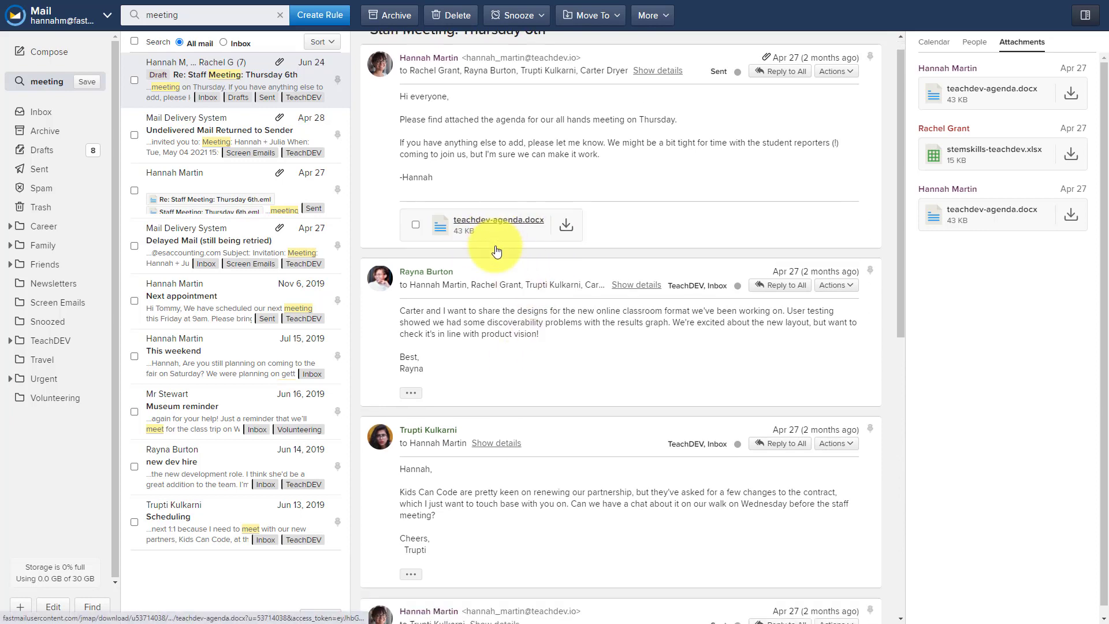
pyautogui.scroll(-3)
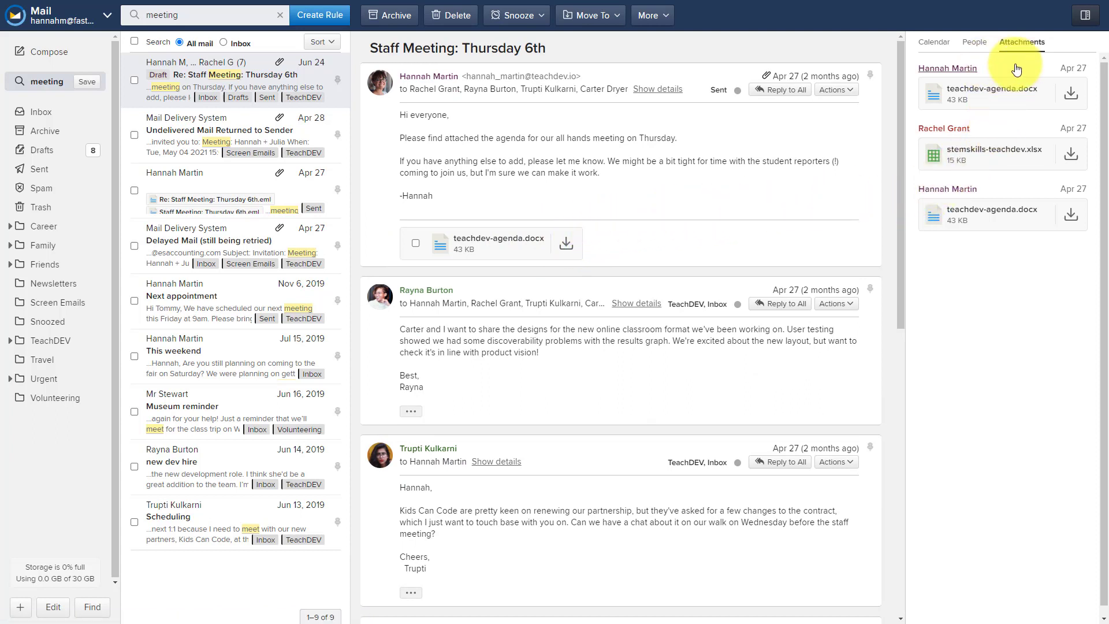
pyautogui.click(974, 42)
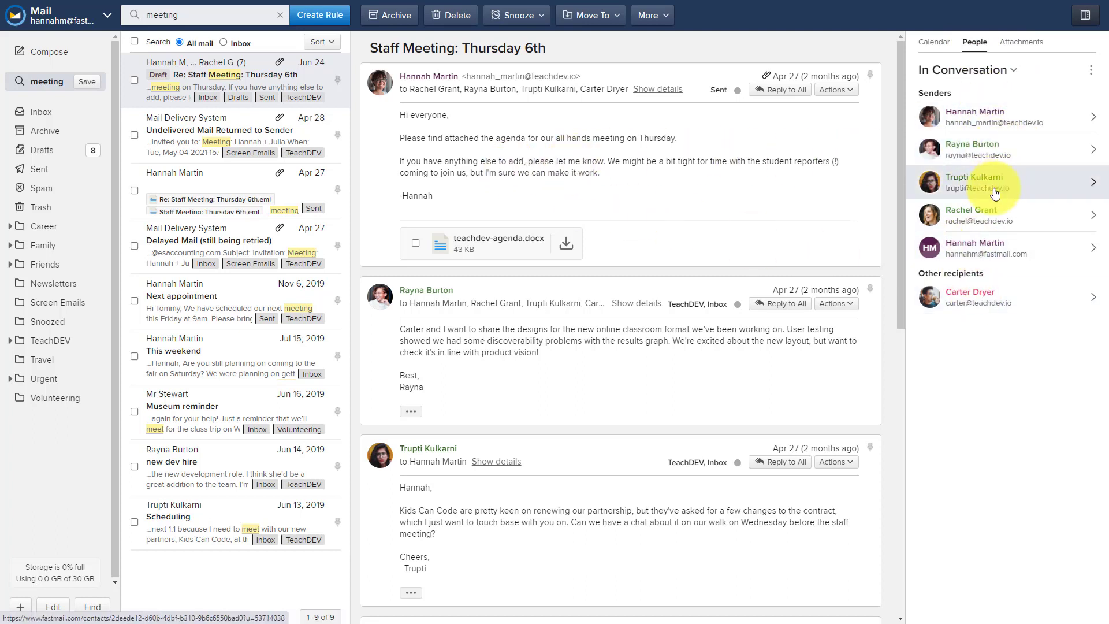
pyautogui.click(994, 182)
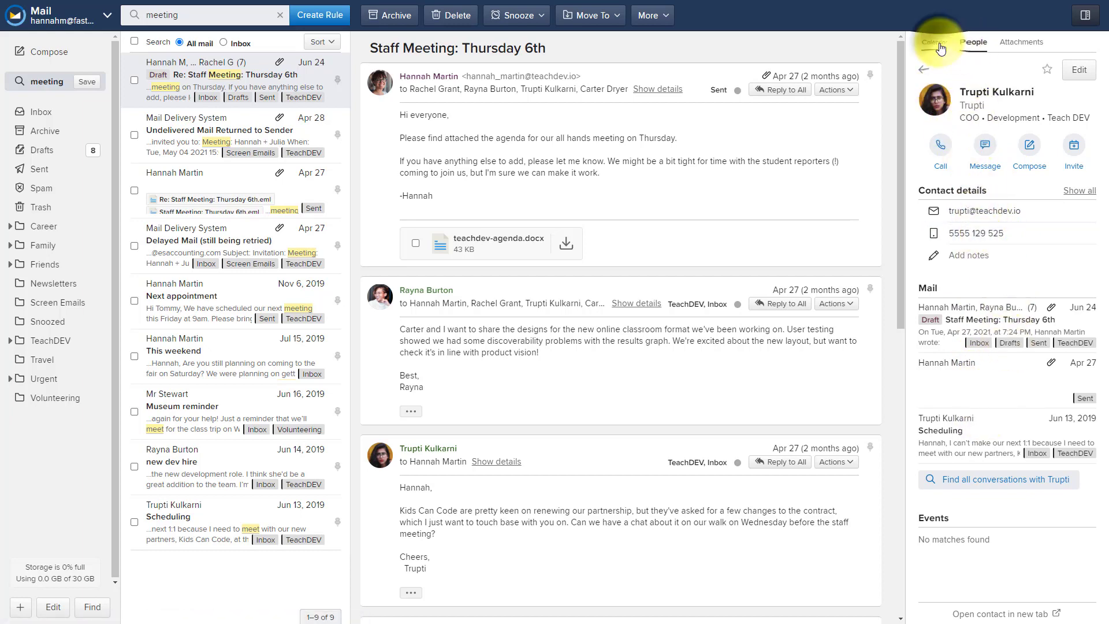
# Show the June 2021 calendar and upcoming events like the company retreat in the sidebar
pyautogui.click(933, 42)
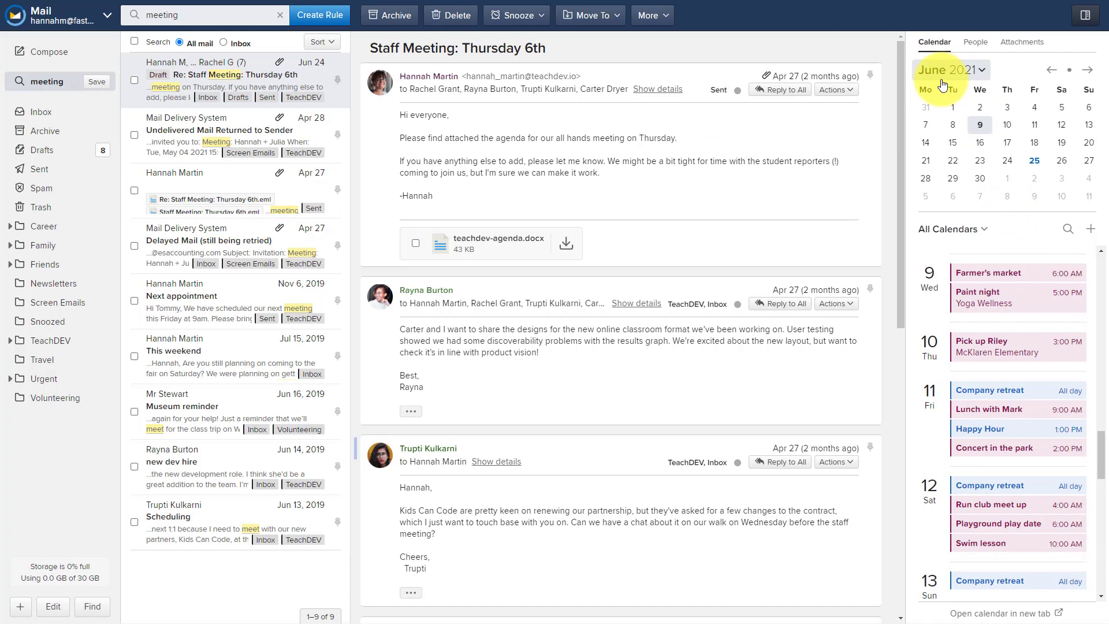
pyautogui.moveTo(954, 57)
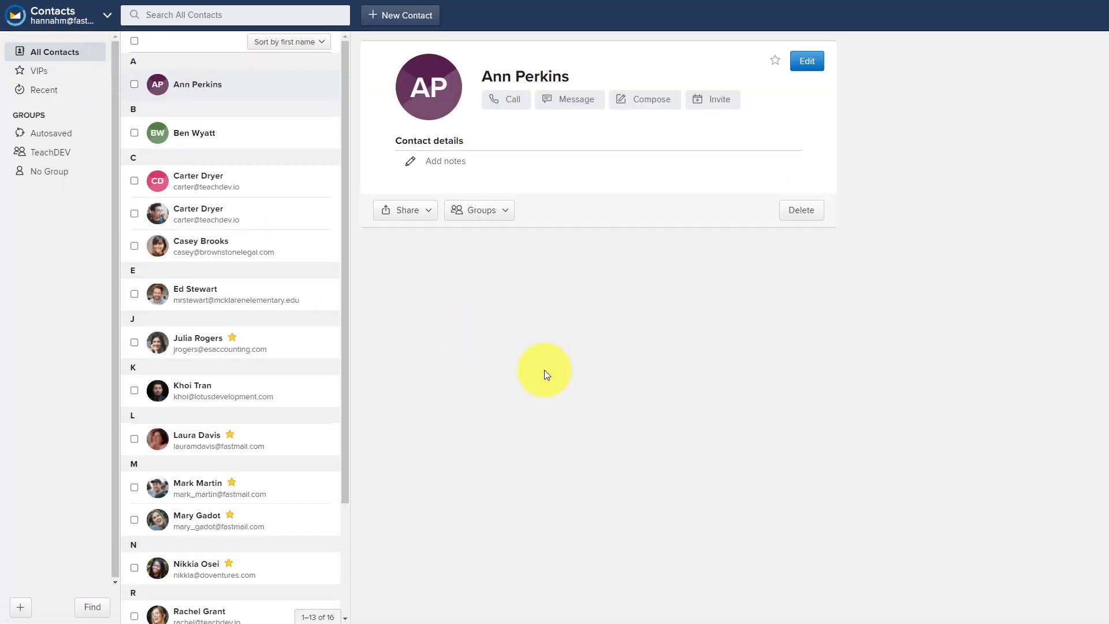
pyautogui.moveTo(243, 235)
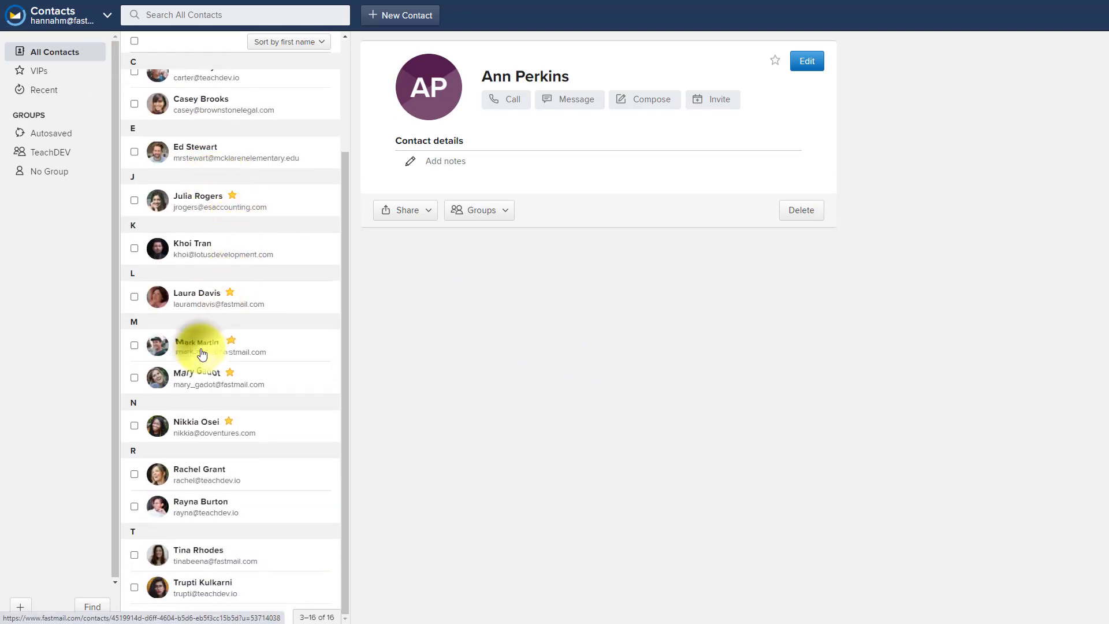
pyautogui.click(212, 346)
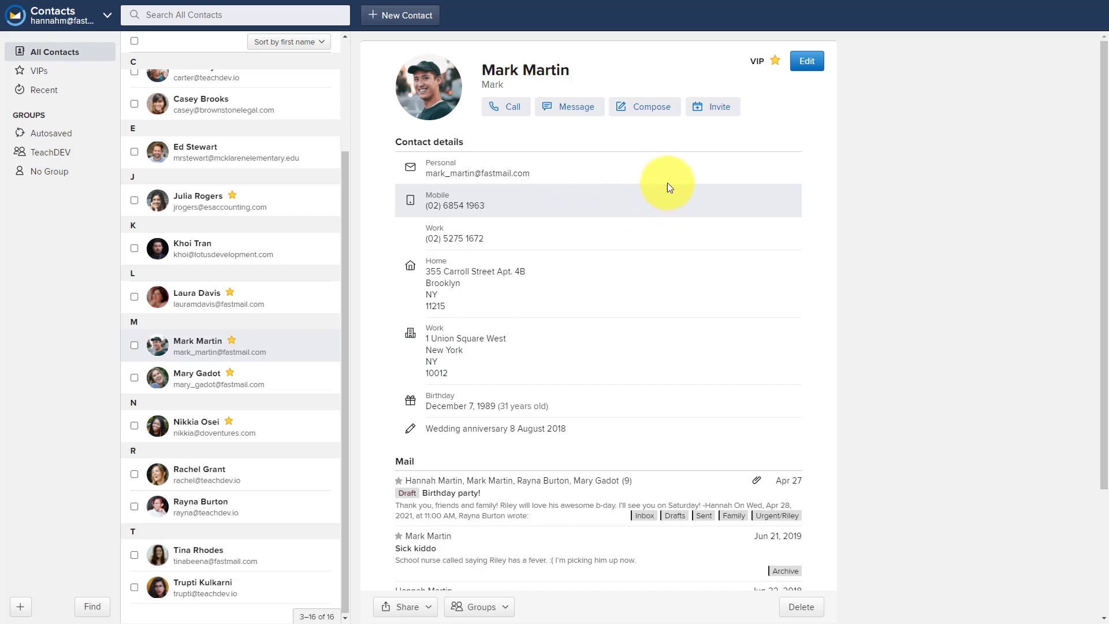
pyautogui.scroll(-3)
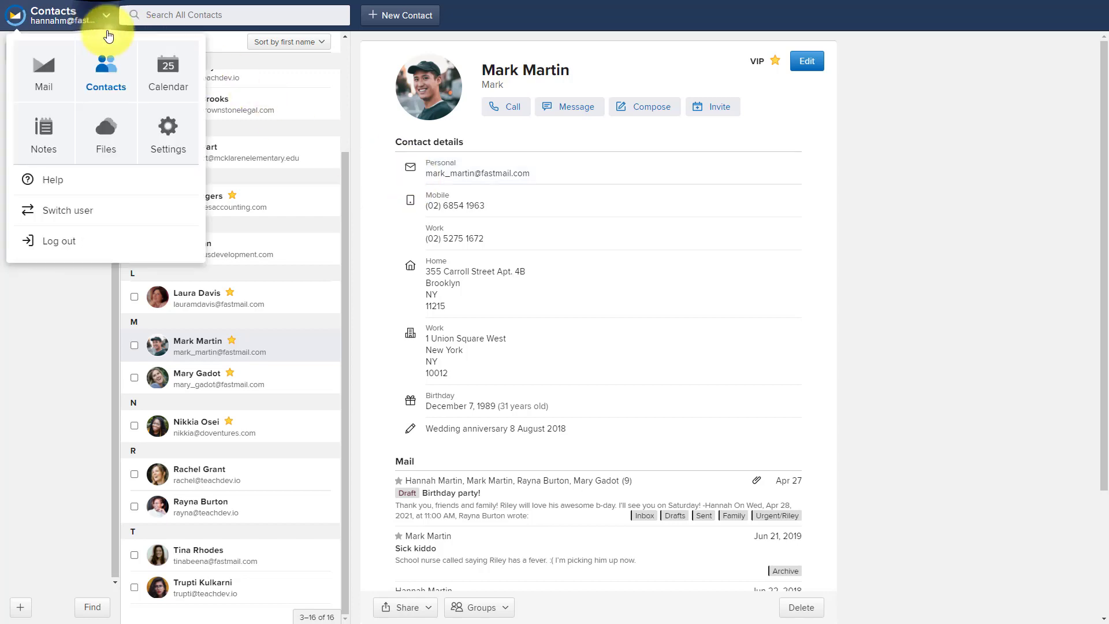
# Browse the May 2021 week calendar, try a Thursday morning slot, then return to Mail
pyautogui.click(167, 70)
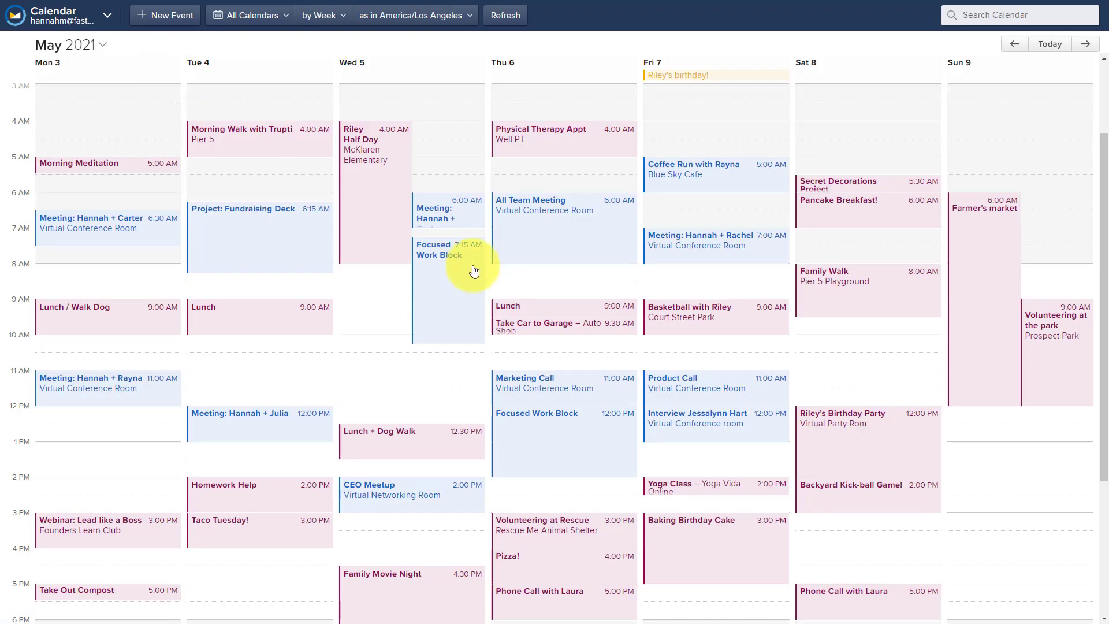
pyautogui.moveTo(555, 310)
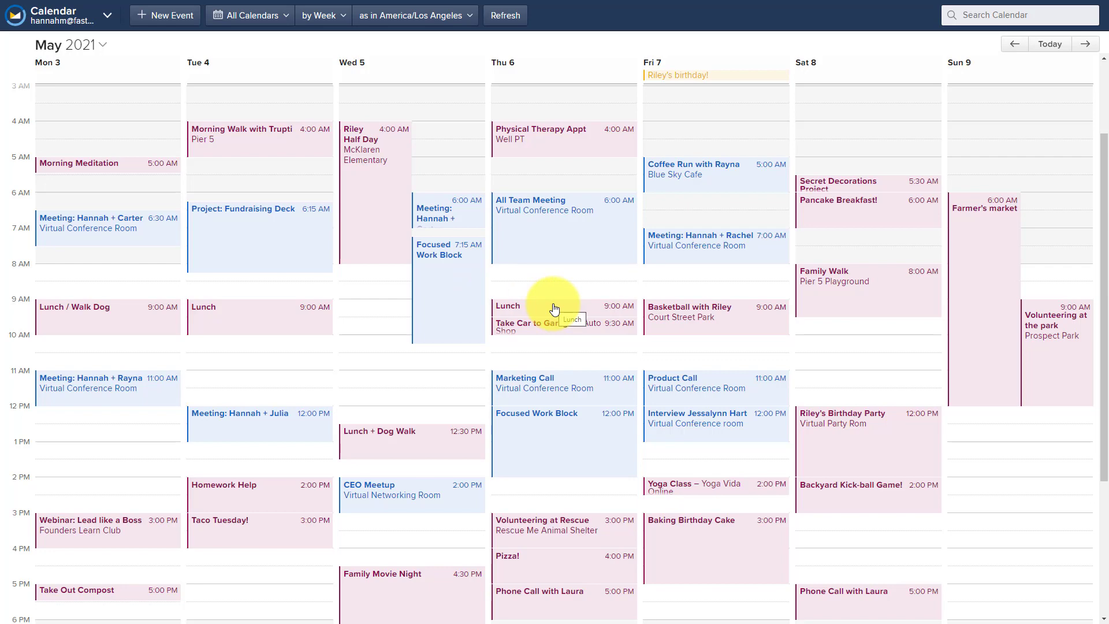
pyautogui.click(544, 212)
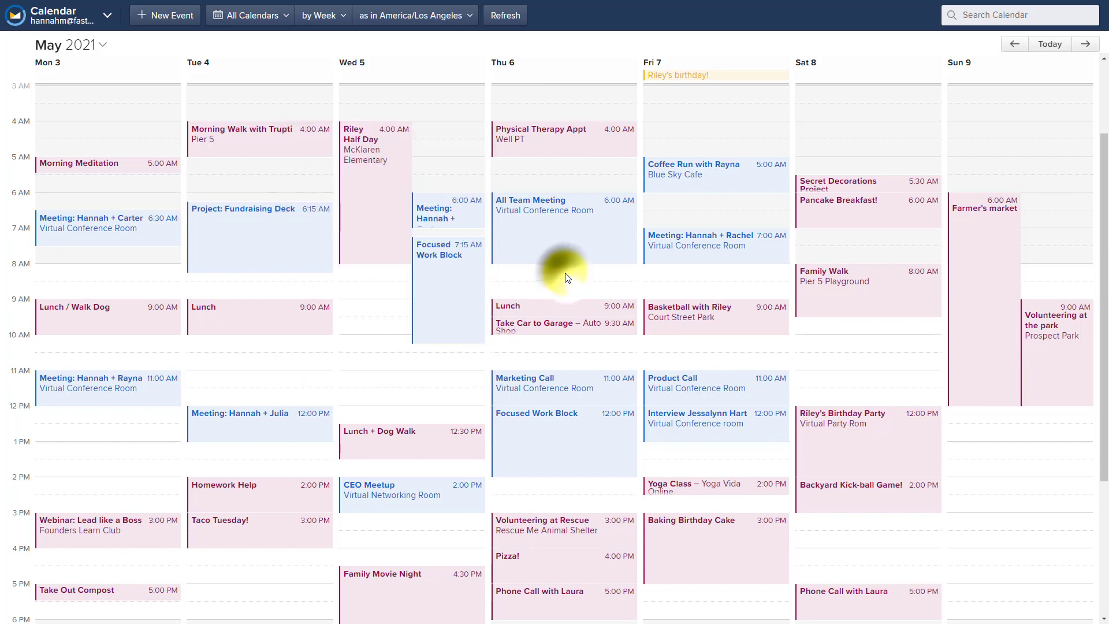
pyautogui.click(558, 283)
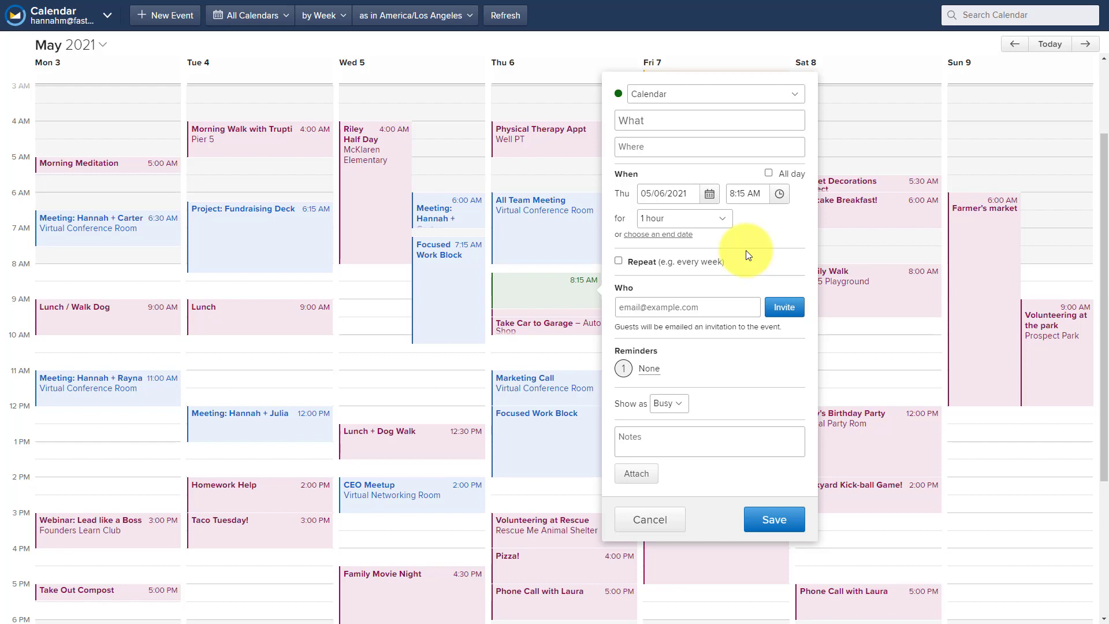
pyautogui.click(709, 119)
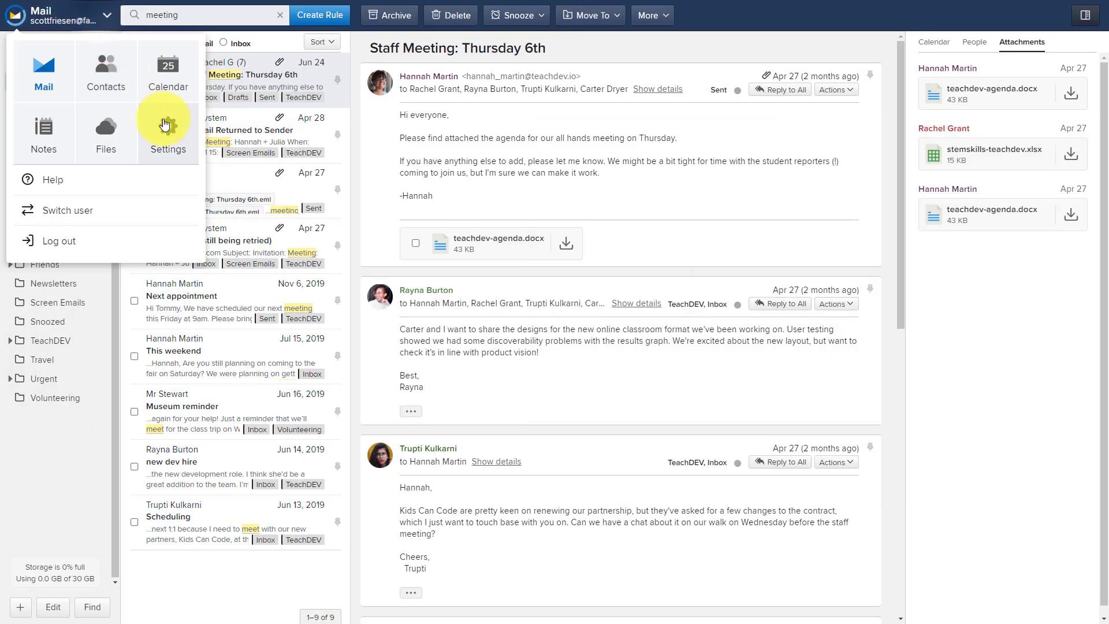
# Open Settings on the Users & Aliases page showing Scott Friesen as sole admin
pyautogui.click(167, 134)
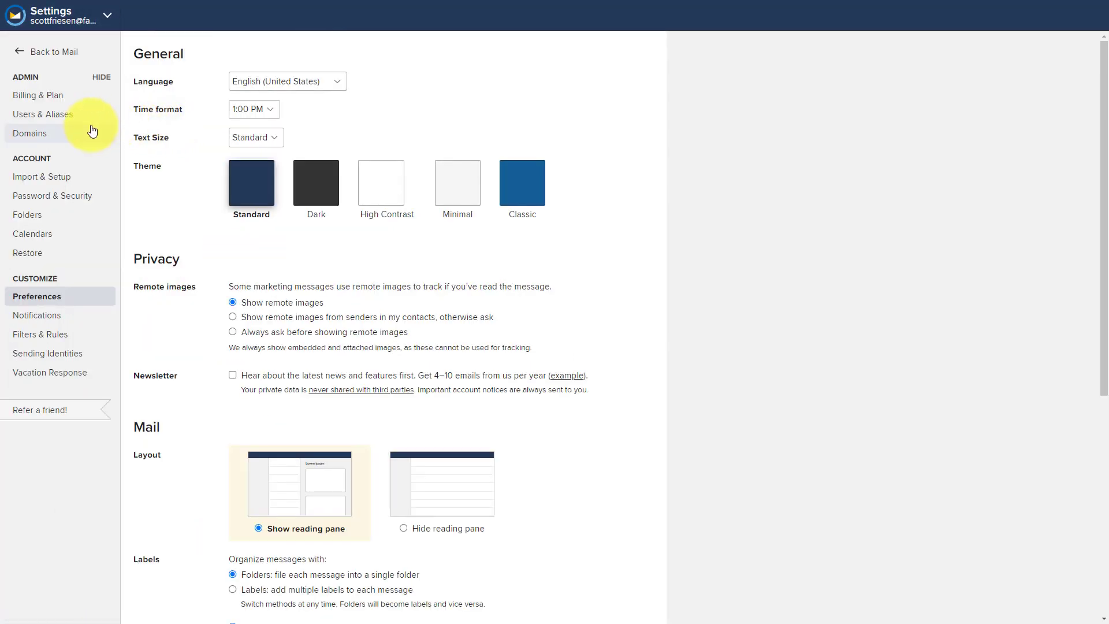
pyautogui.click(41, 114)
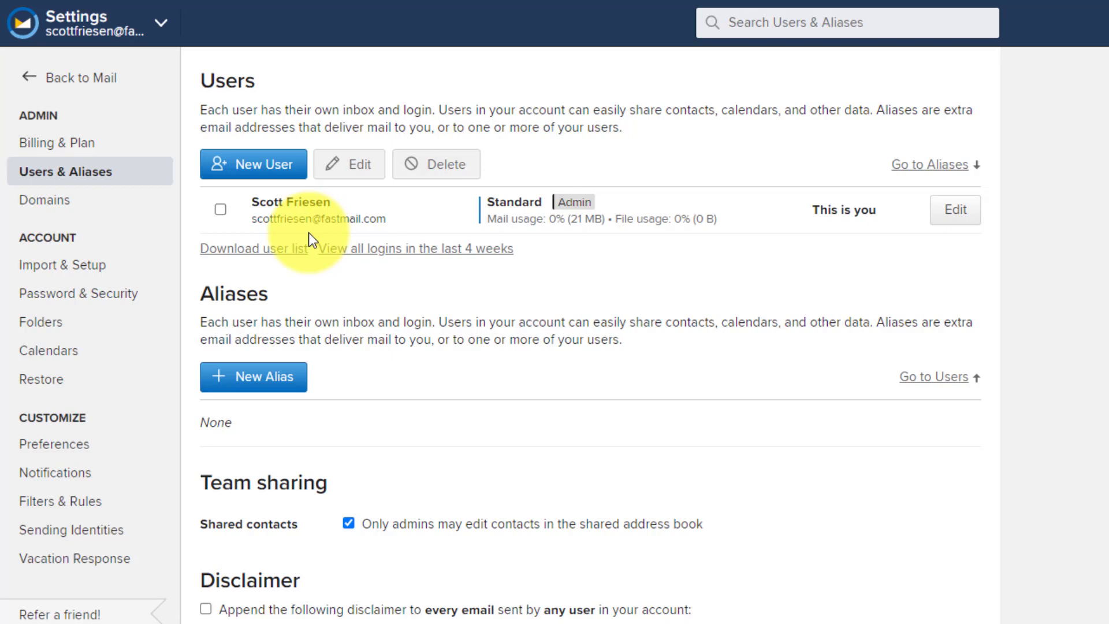
pyautogui.moveTo(355, 236)
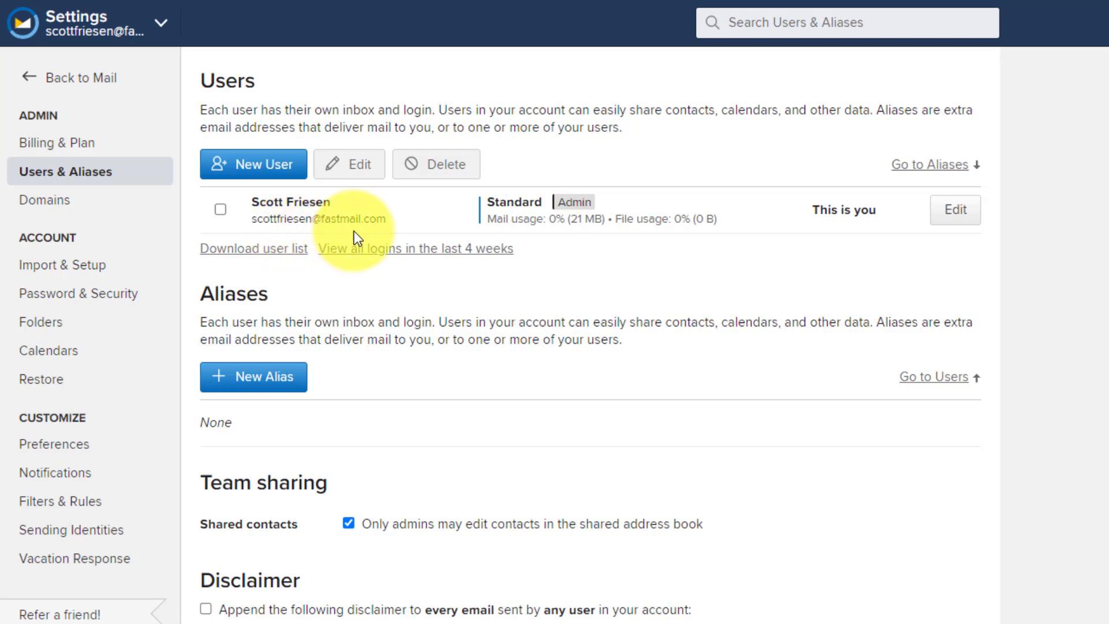
pyautogui.moveTo(391, 235)
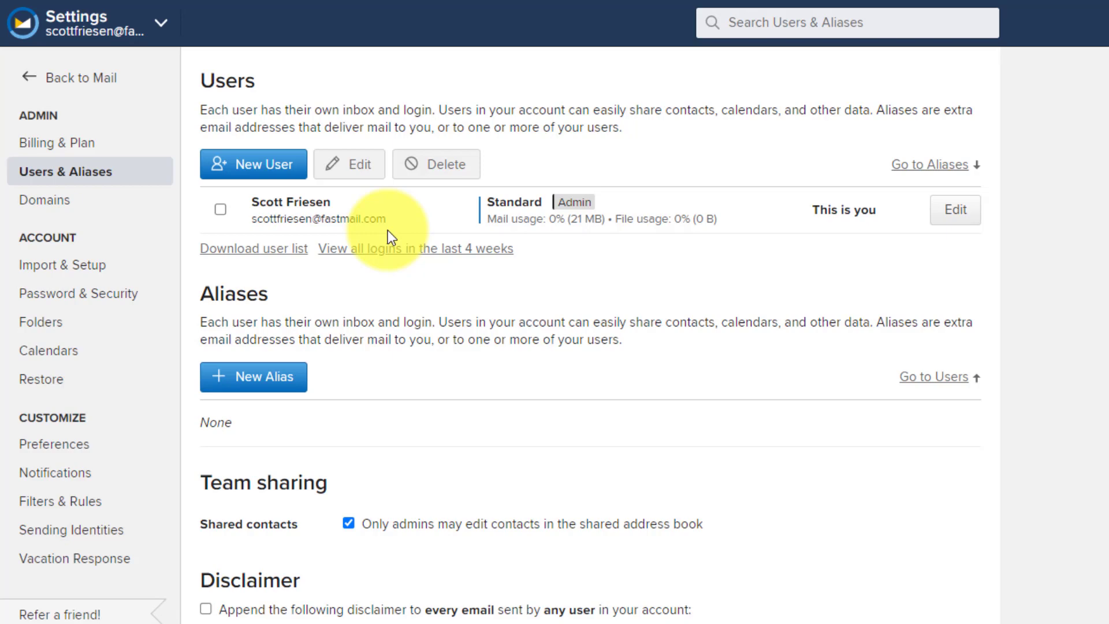
pyautogui.moveTo(338, 234)
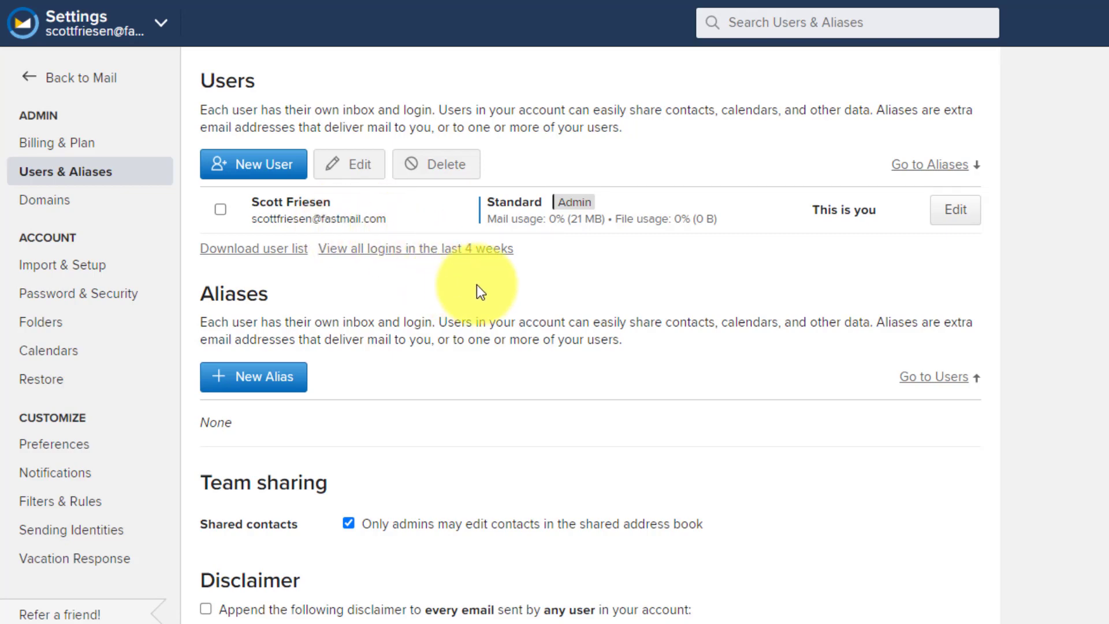
pyautogui.moveTo(371, 381)
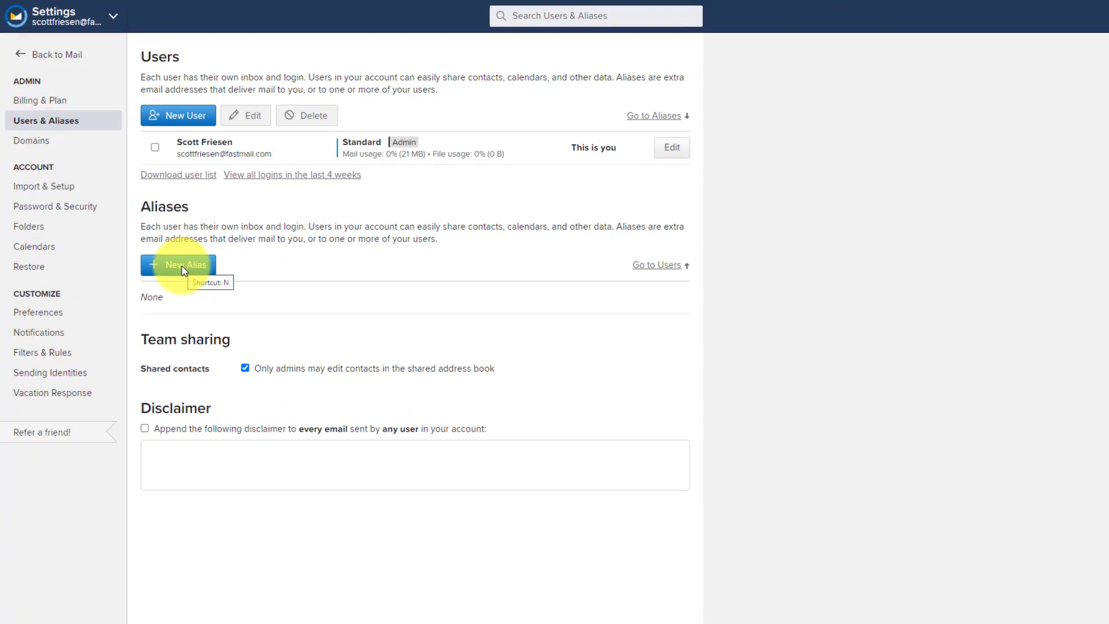
pyautogui.click(178, 265)
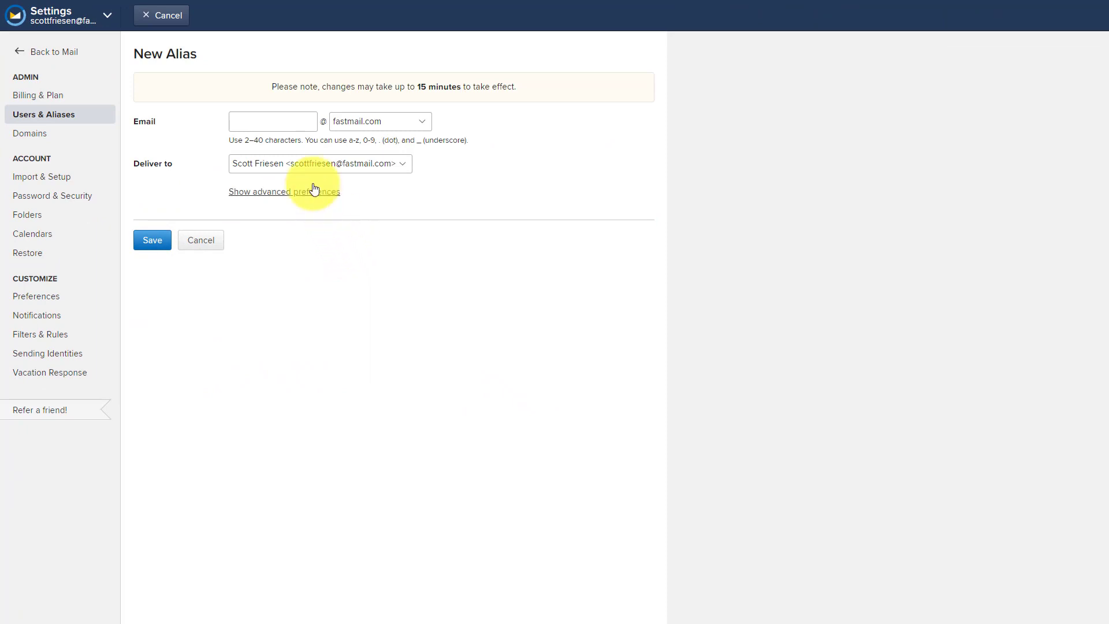
pyautogui.write('scottsinbox')
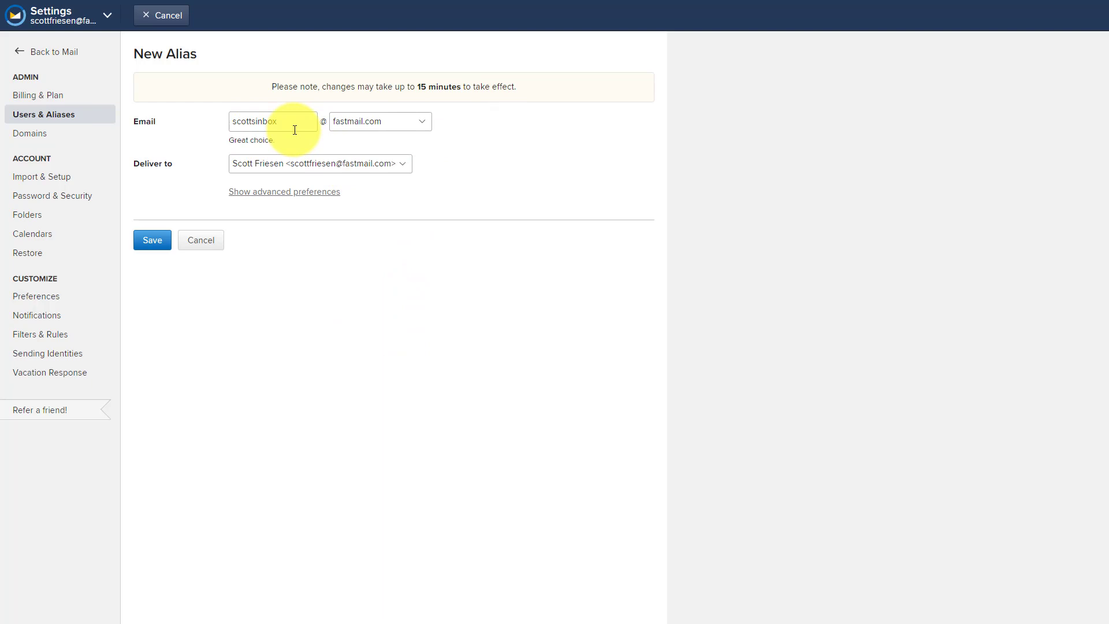
pyautogui.moveTo(276, 139)
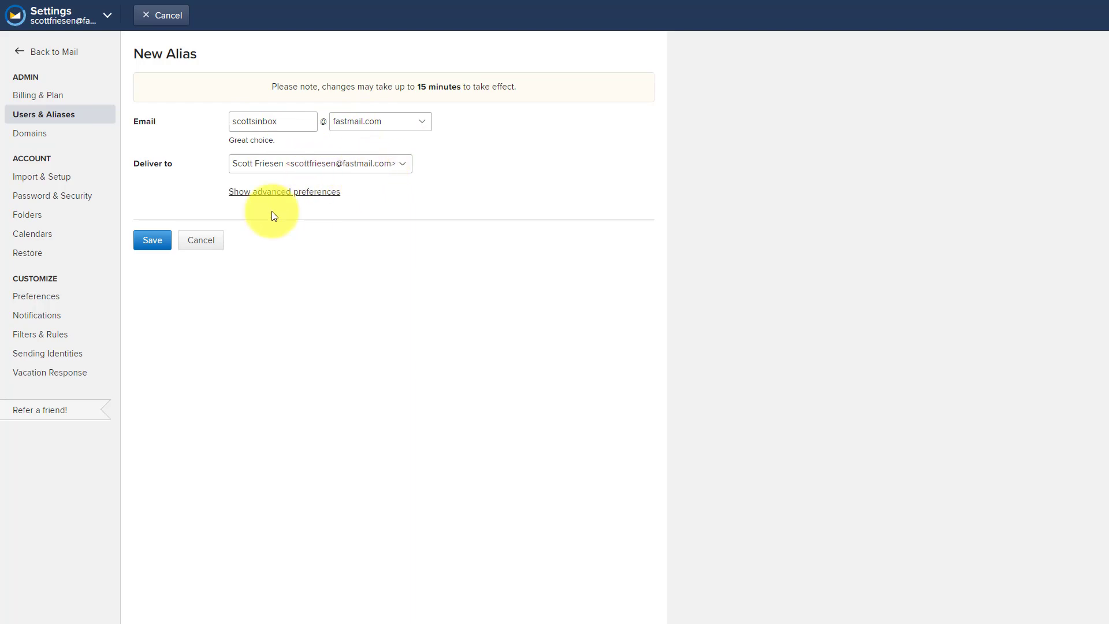
pyautogui.click(151, 240)
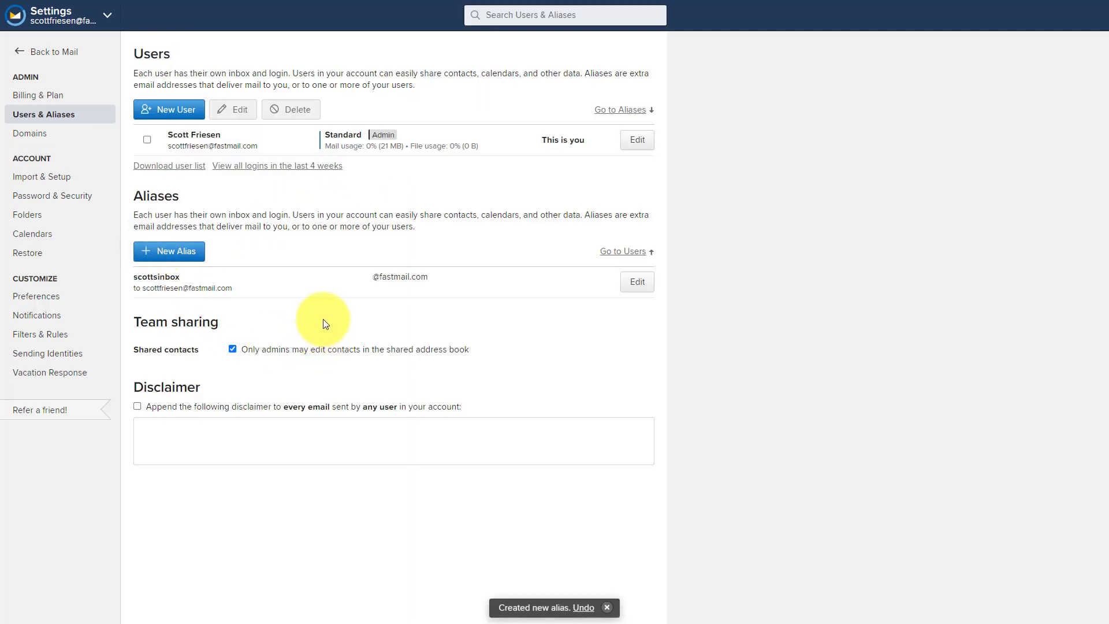
pyautogui.moveTo(176, 255)
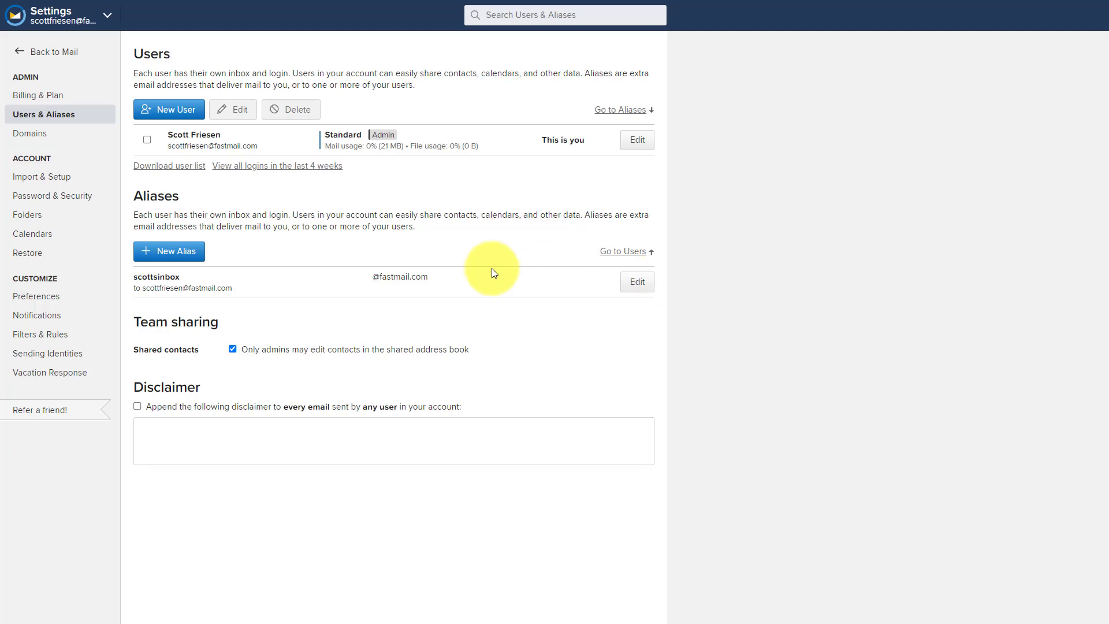
pyautogui.moveTo(249, 261)
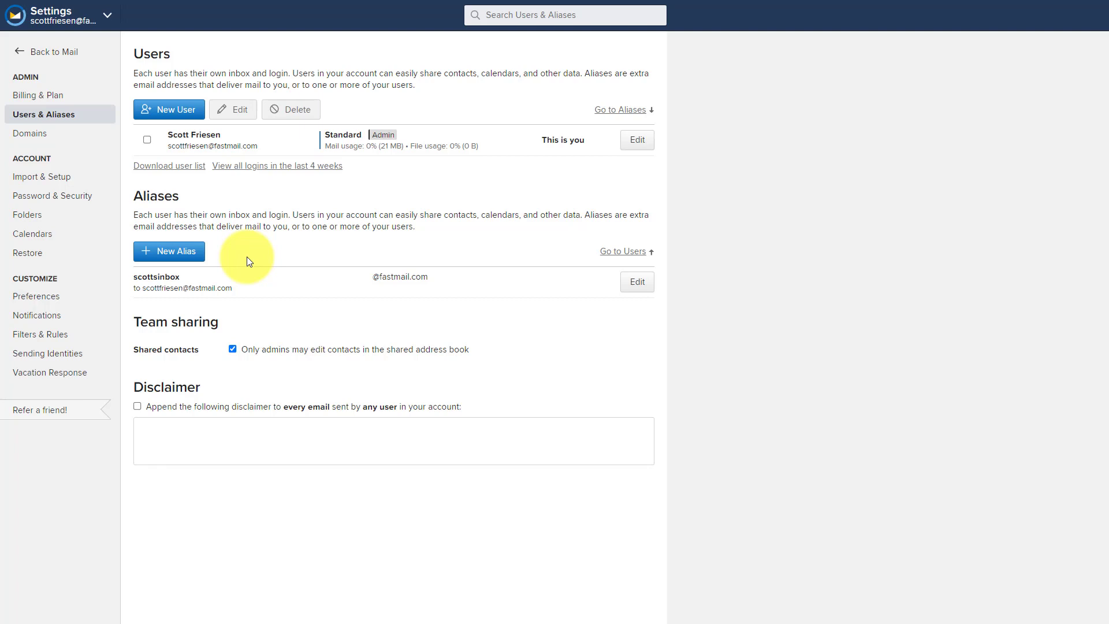